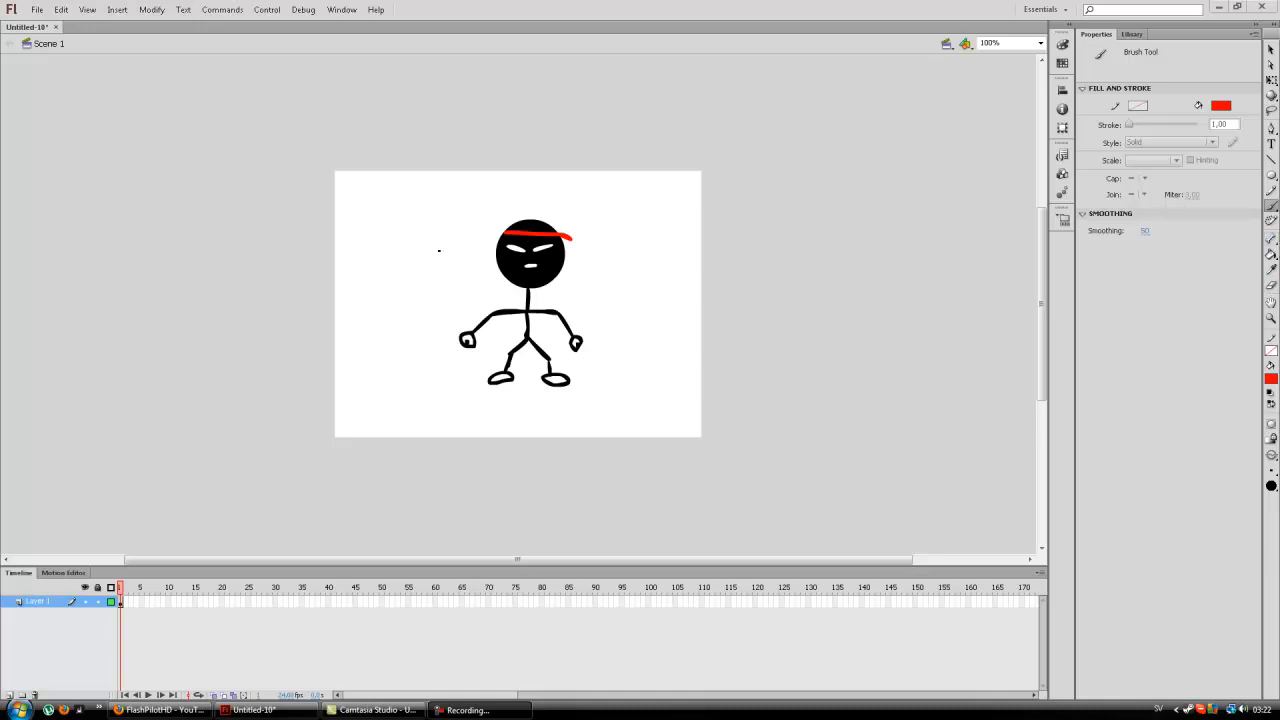
mouse_move(911, 304)
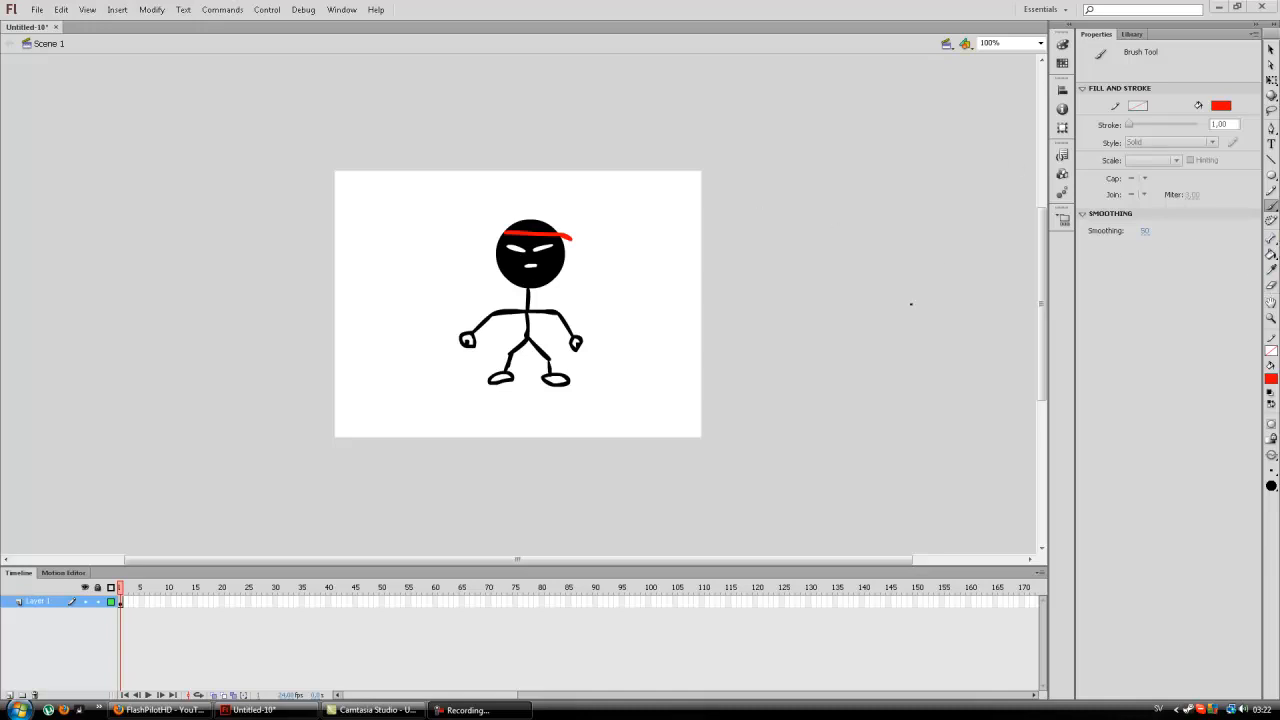
mouse_move(457, 260)
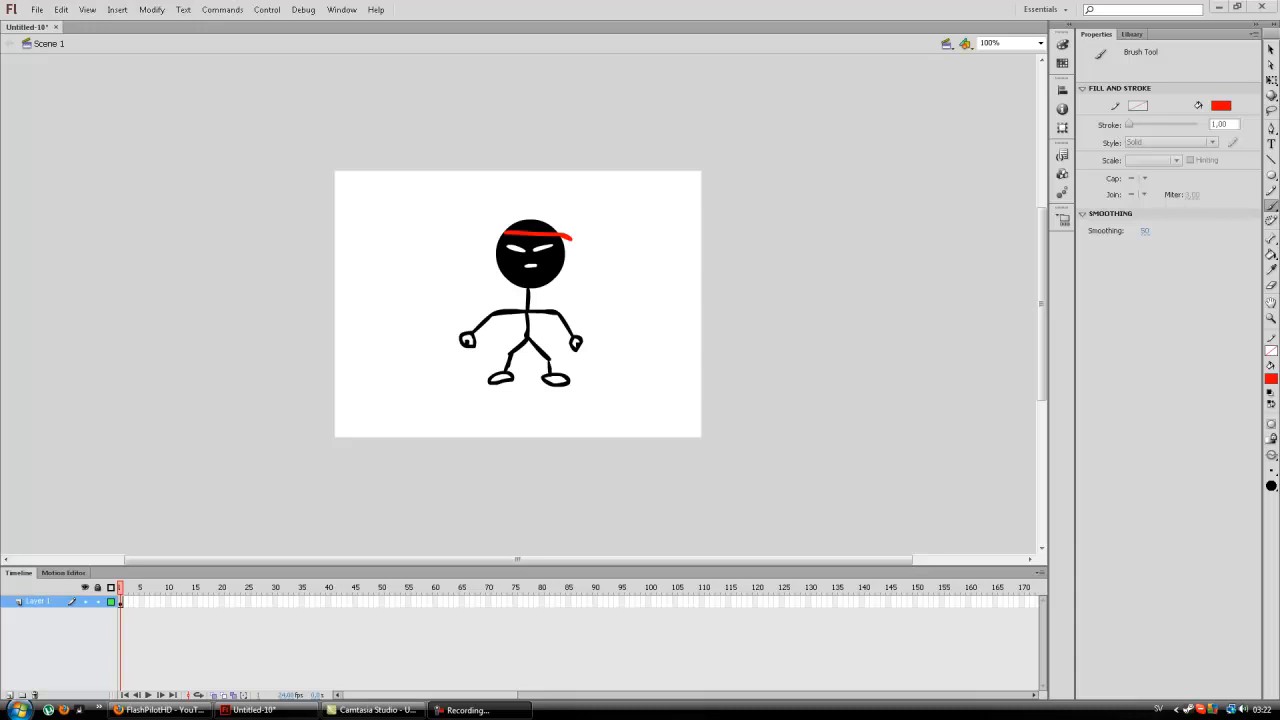
mouse_move(1256, 209)
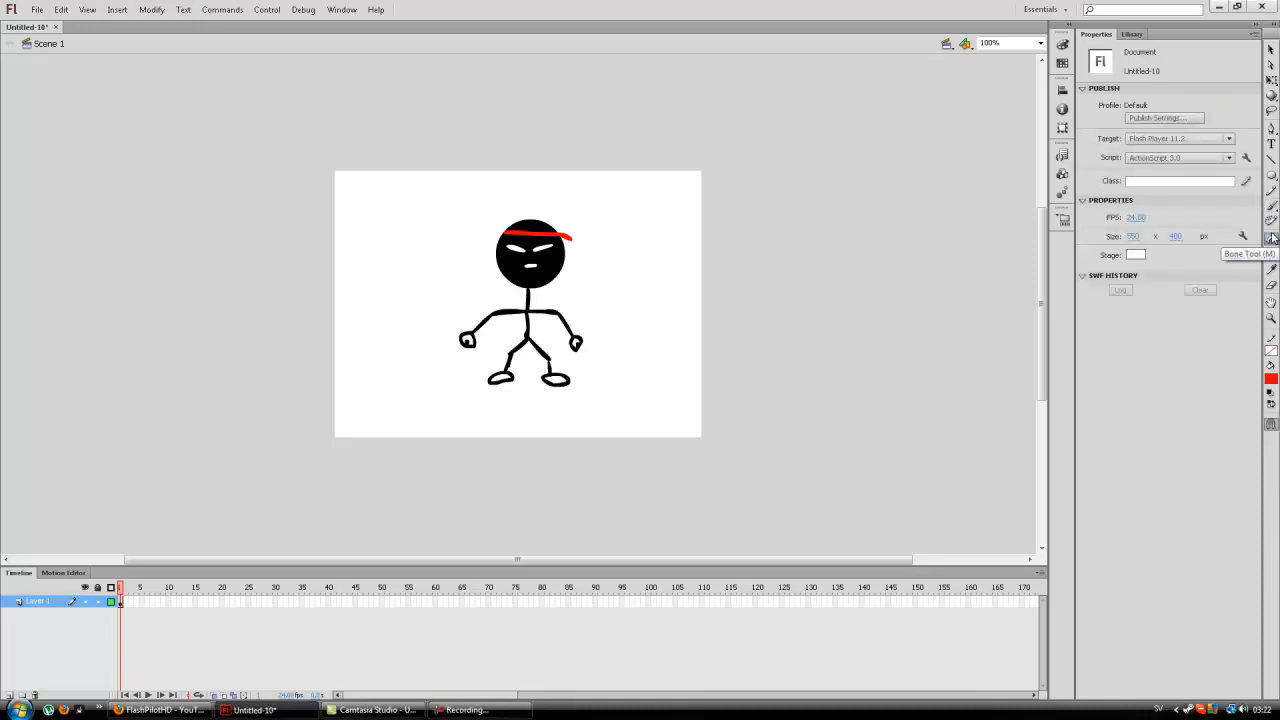
mouse_move(635, 305)
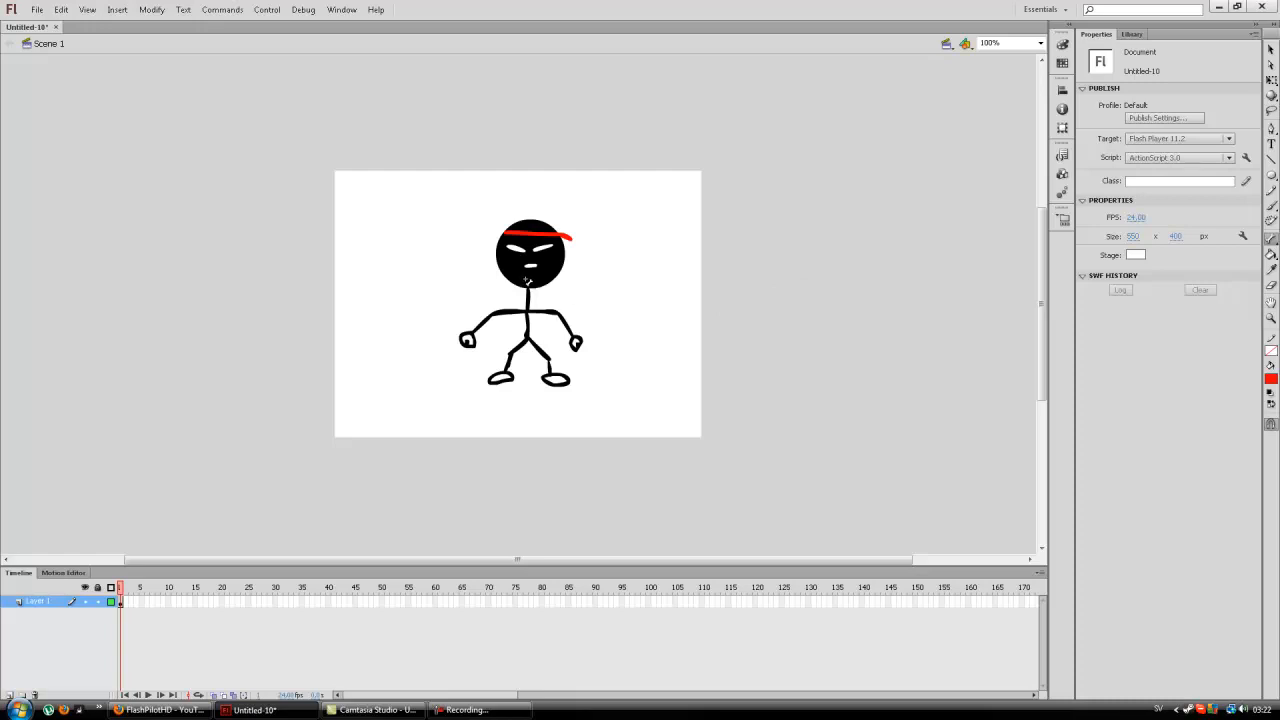
mouse_move(1128, 430)
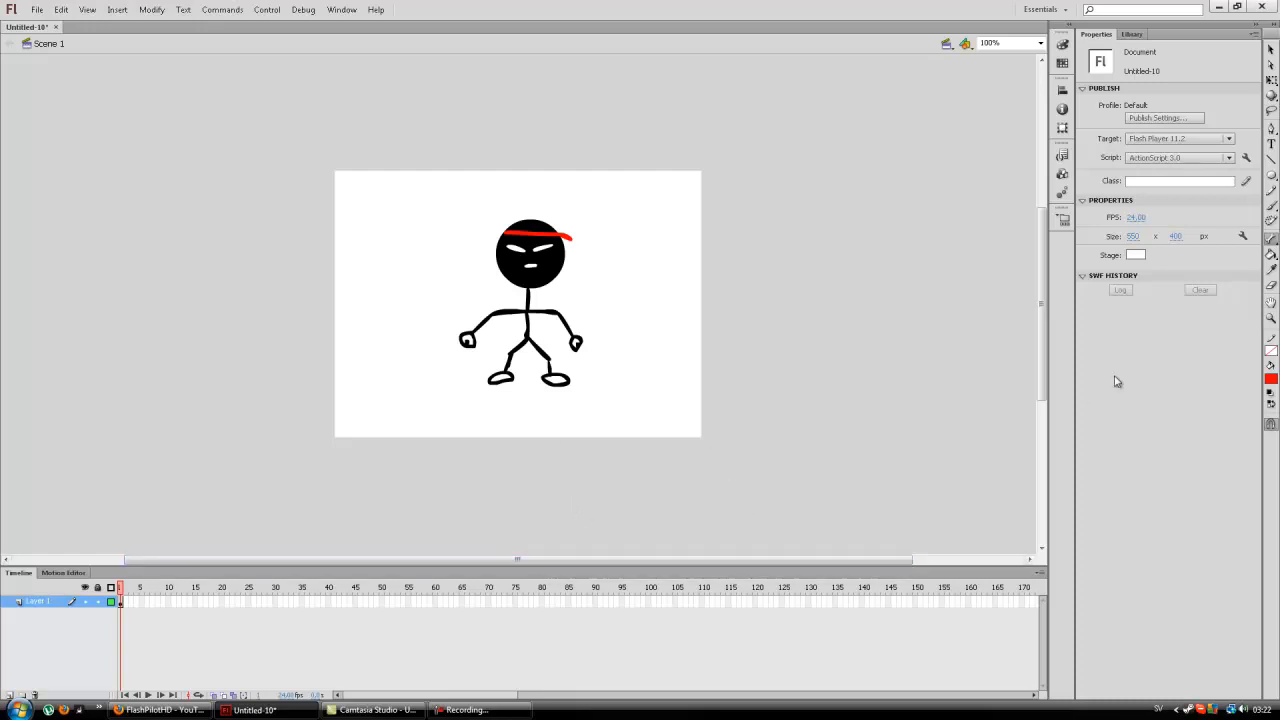
mouse_move(510, 308)
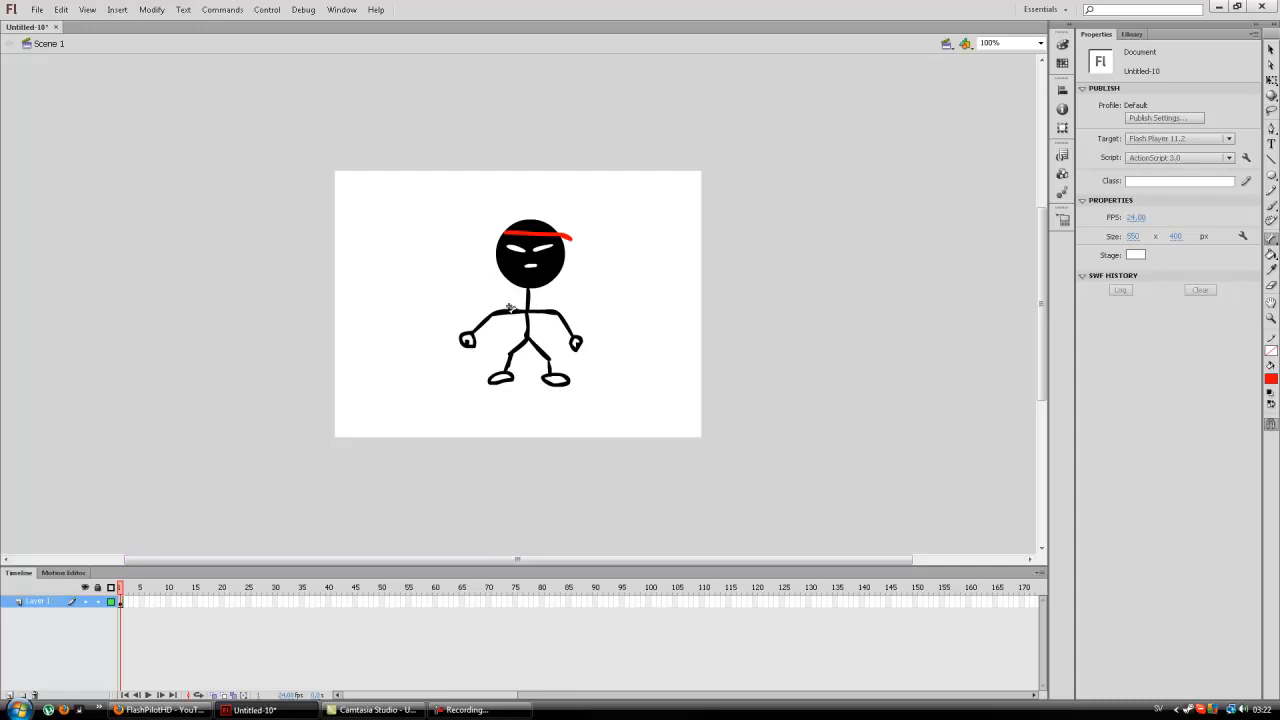
mouse_move(625, 305)
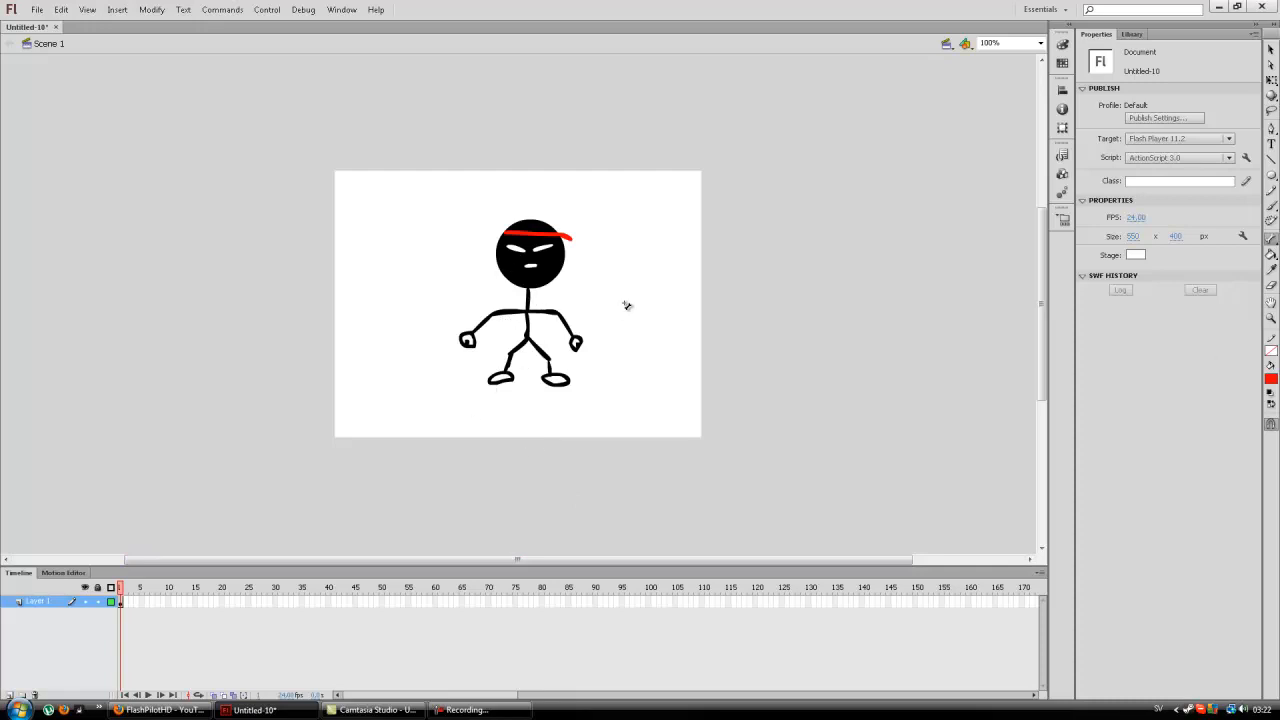
mouse_move(535, 316)
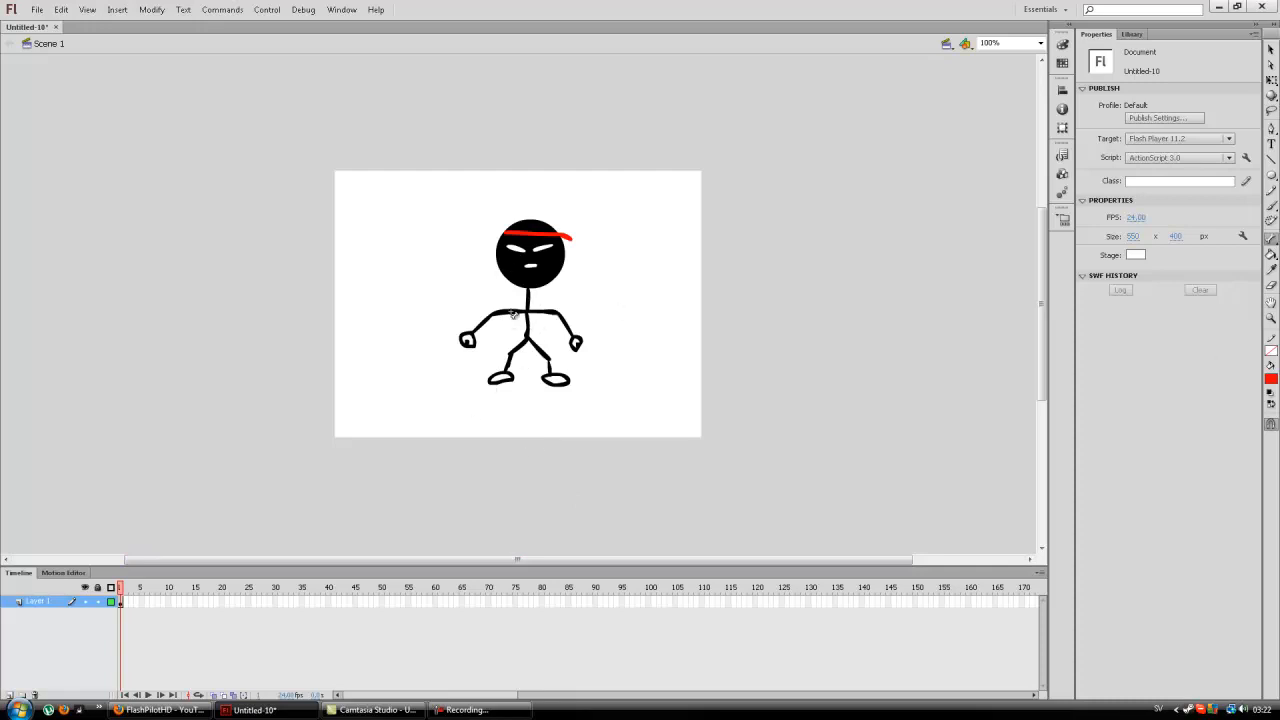
mouse_move(631, 358)
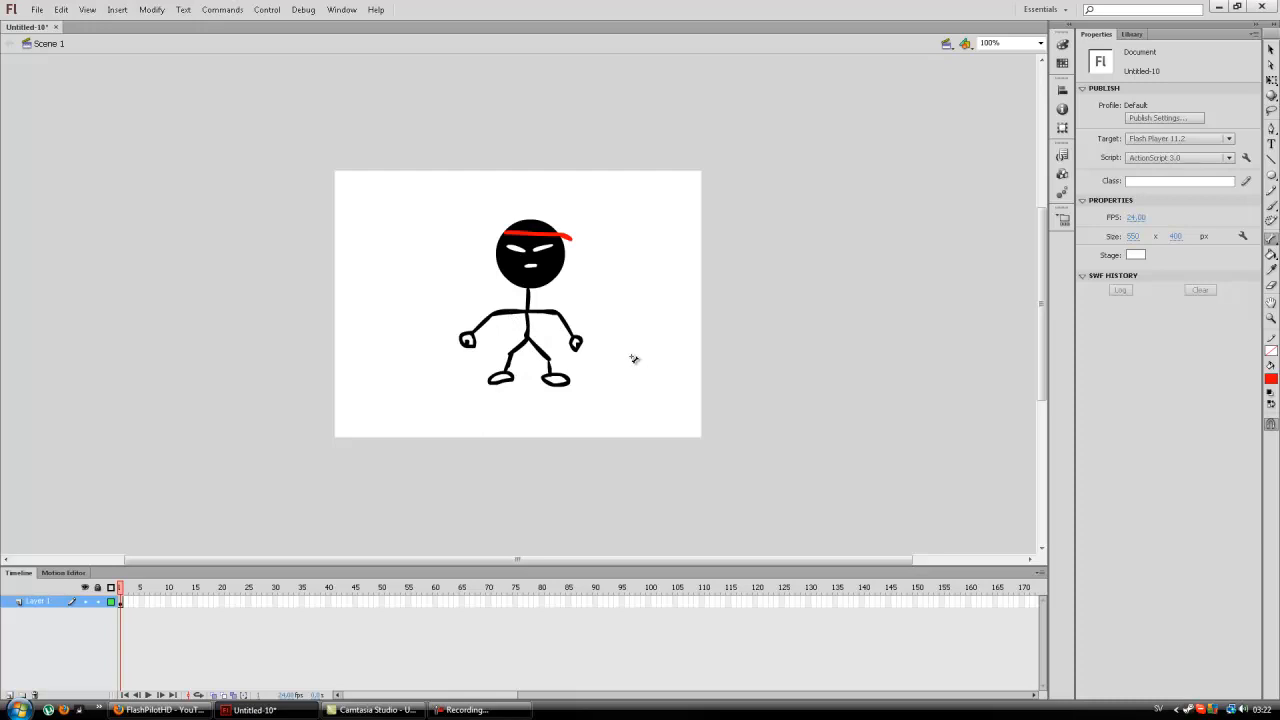
mouse_move(515, 332)
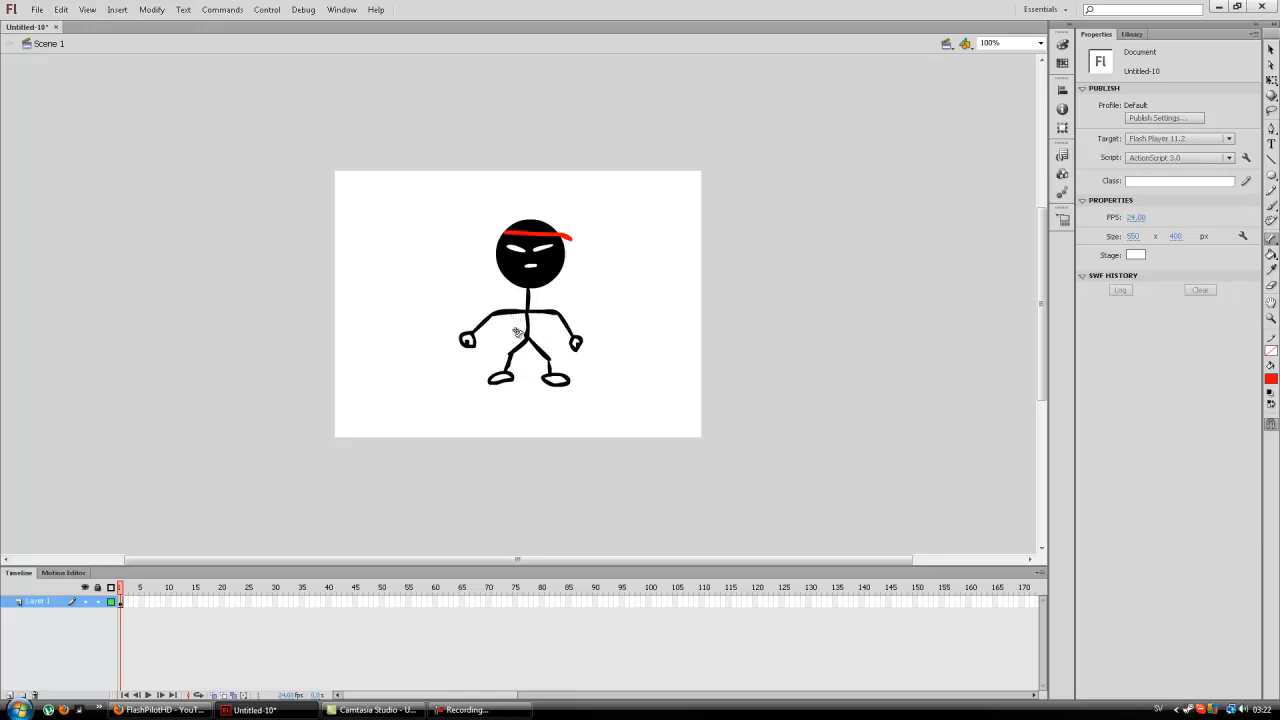
mouse_move(537, 328)
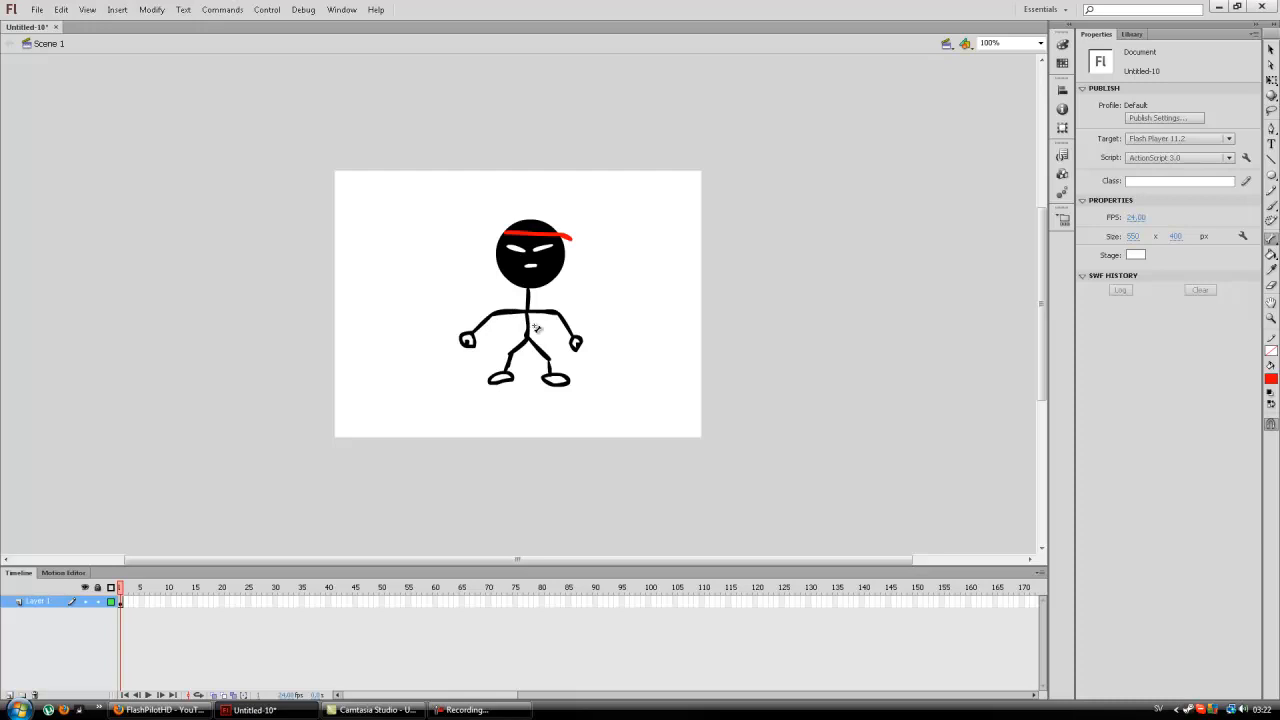
mouse_move(535, 335)
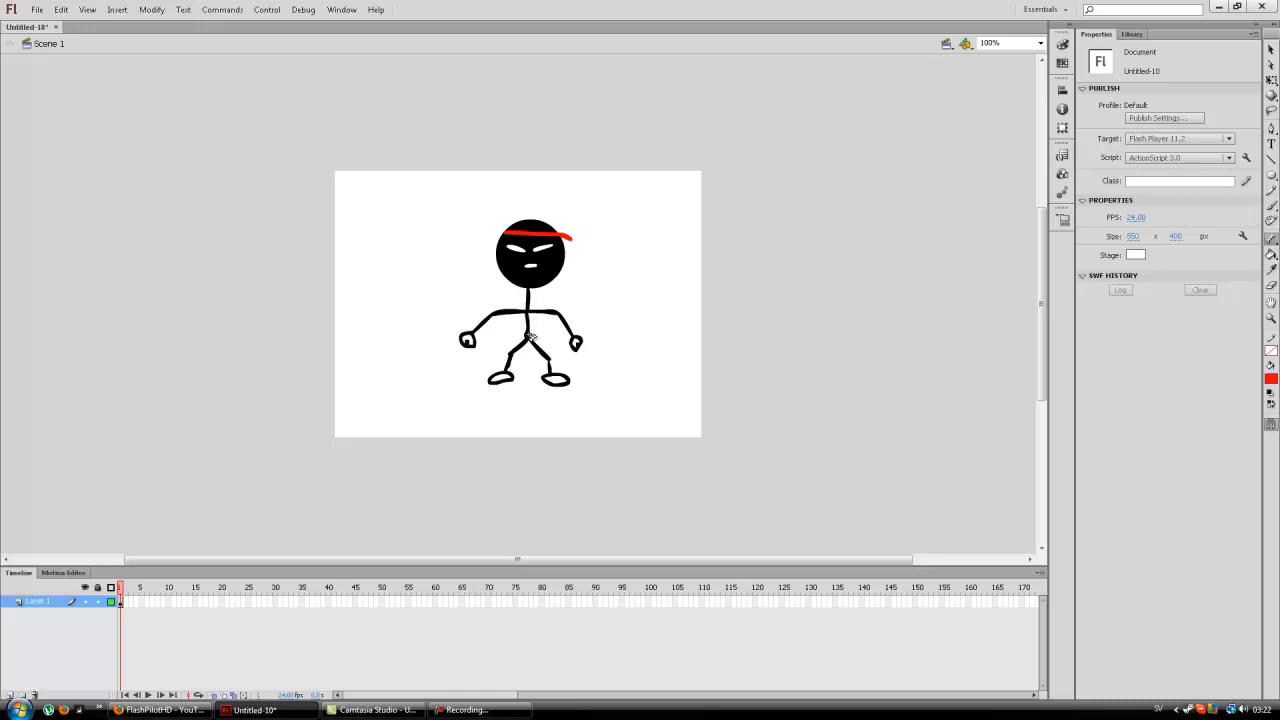
mouse_move(539, 336)
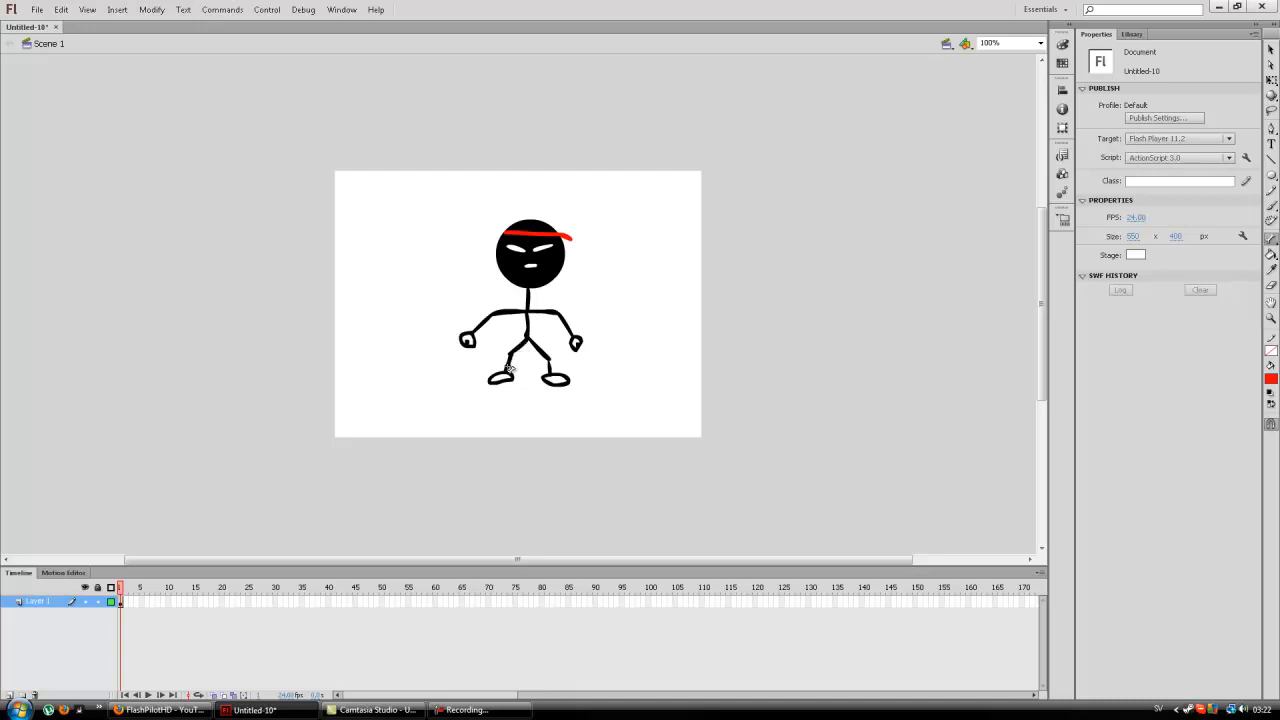
mouse_move(584, 278)
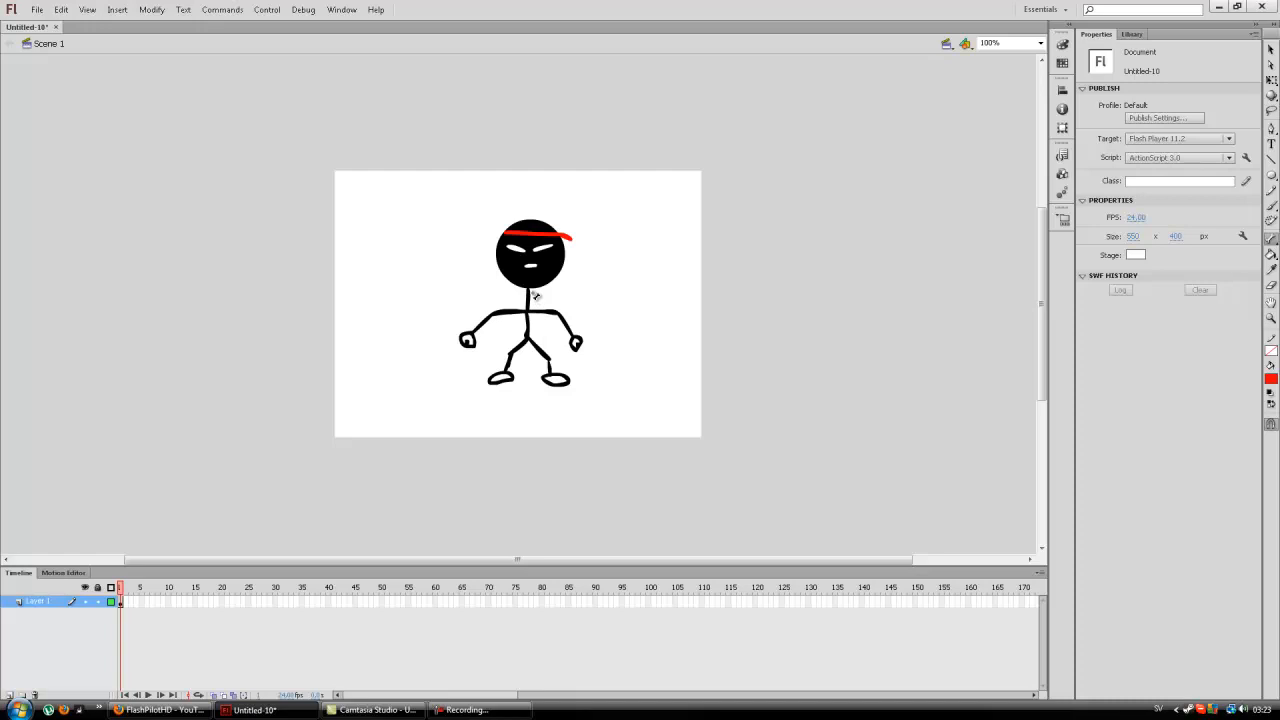
mouse_move(528, 284)
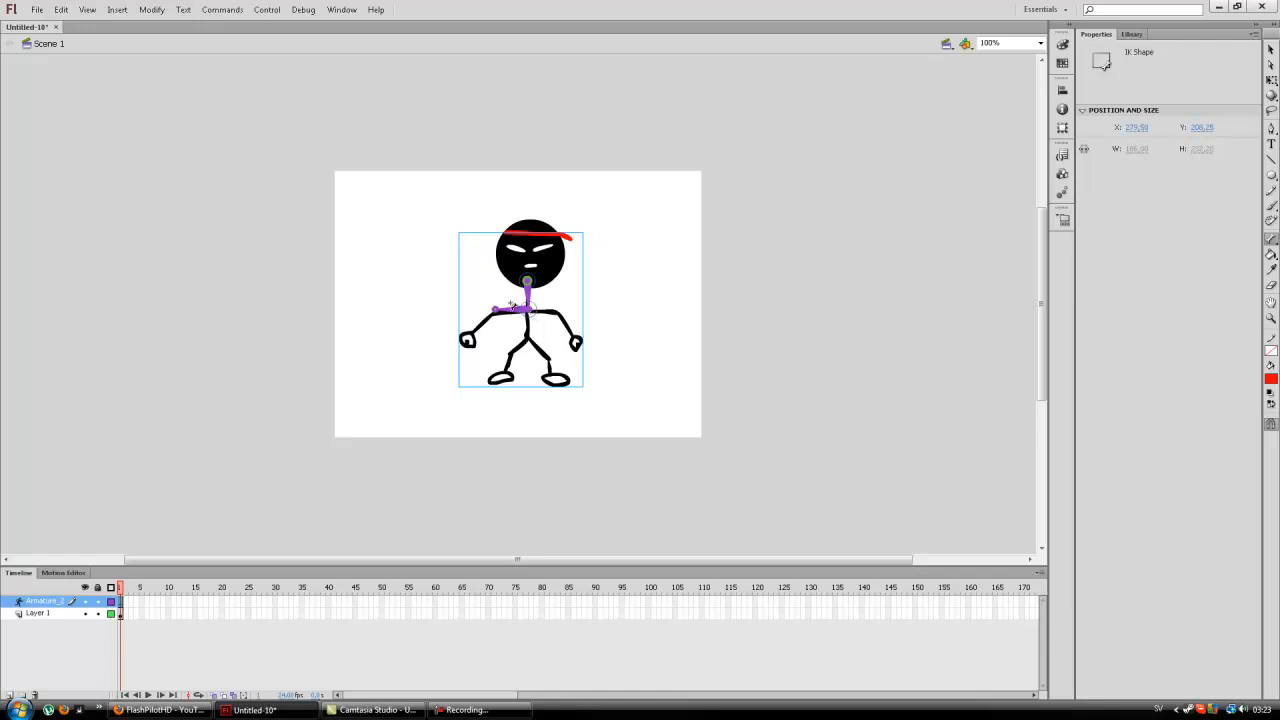
Draw bones along the left and right arms and down the right leg to the foot
left_click_drag(495, 307, 478, 335)
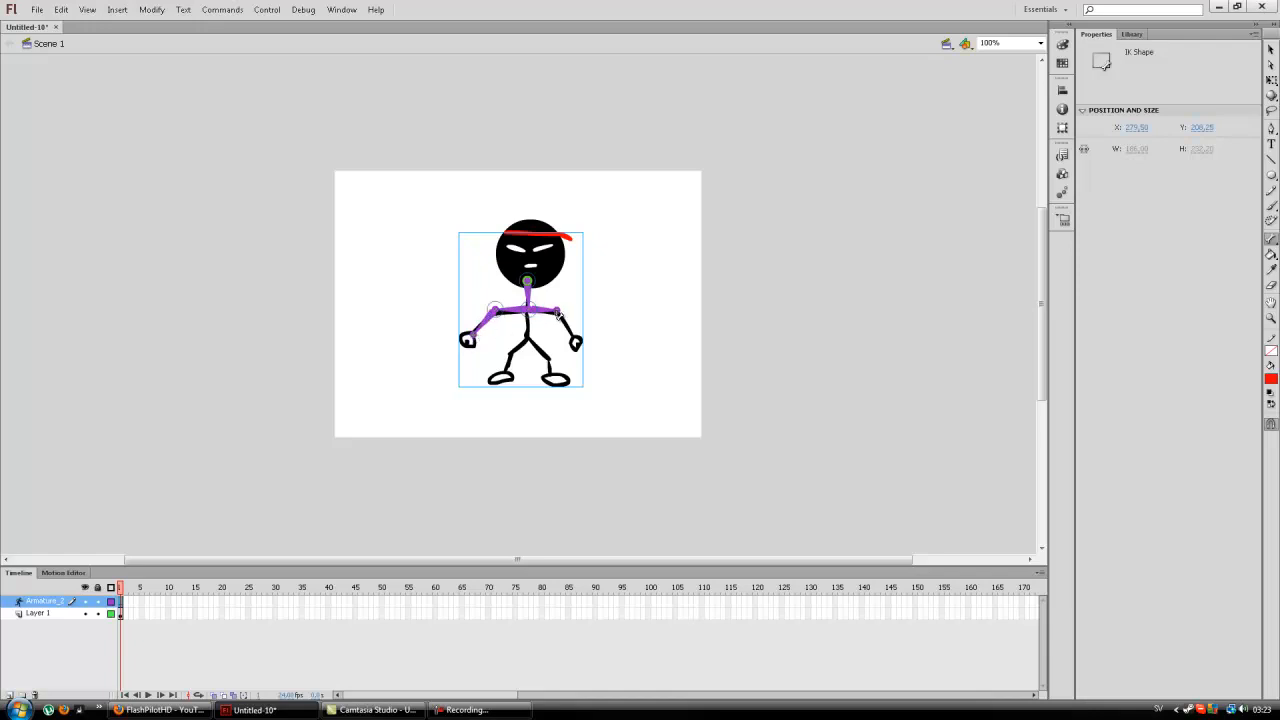
left_click_drag(560, 315, 530, 310)
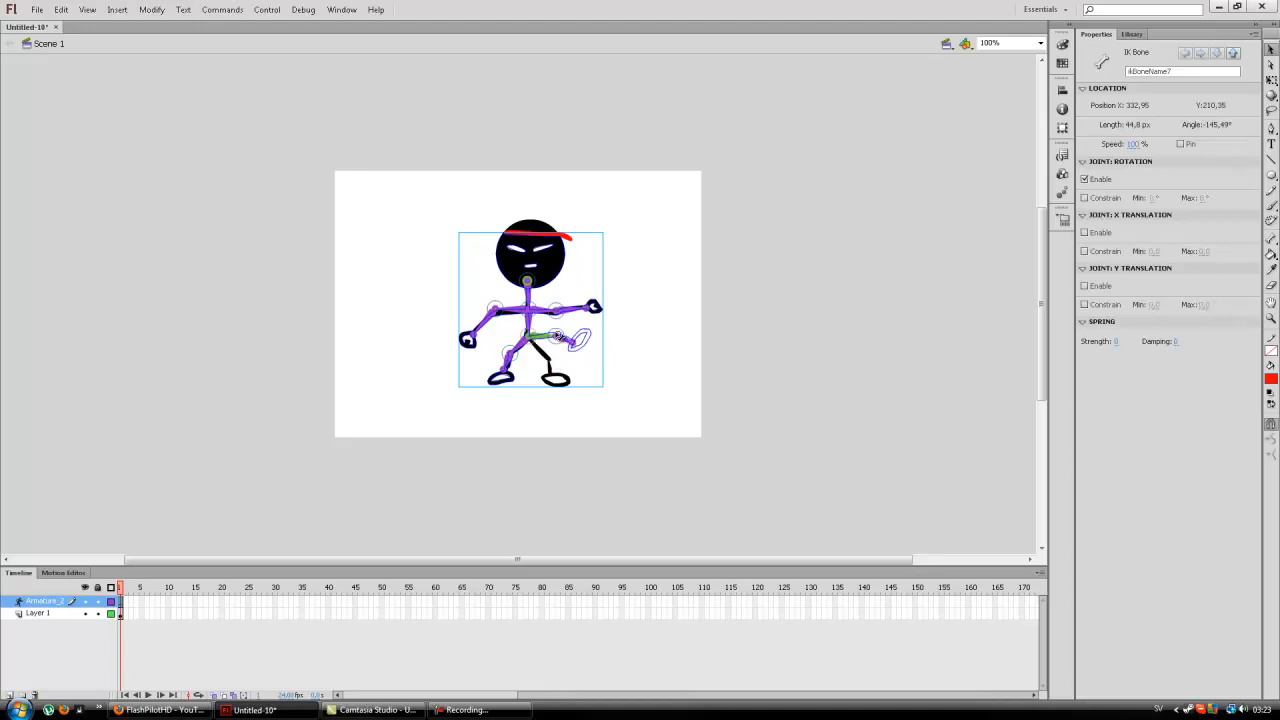
left_click_drag(575, 340, 525, 330)
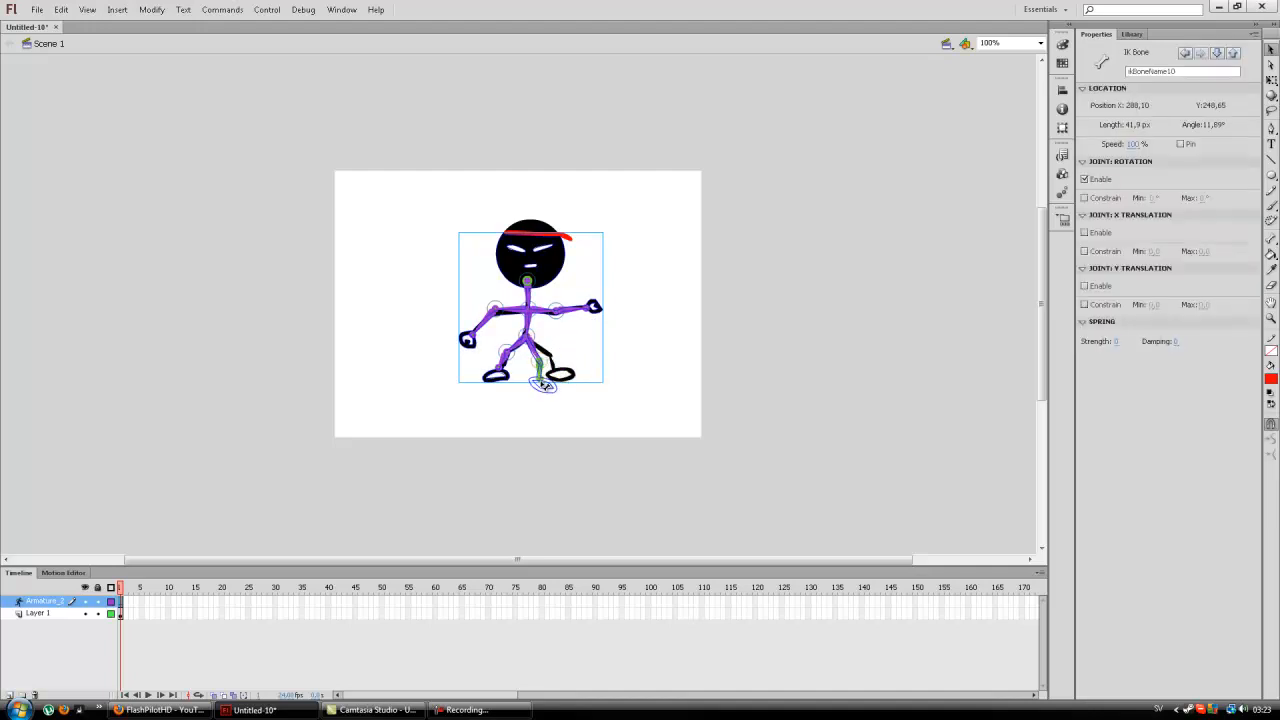
left_click_drag(543, 385, 545, 375)
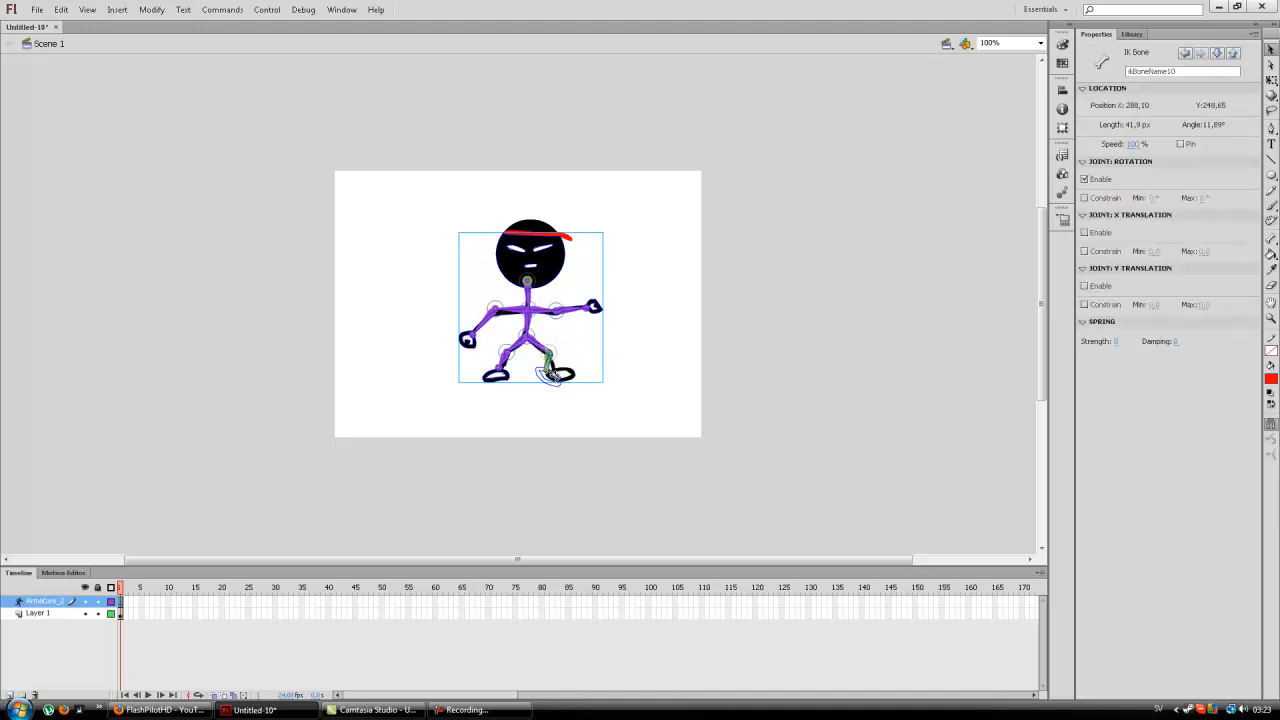
left_click_drag(550, 375, 505, 355)
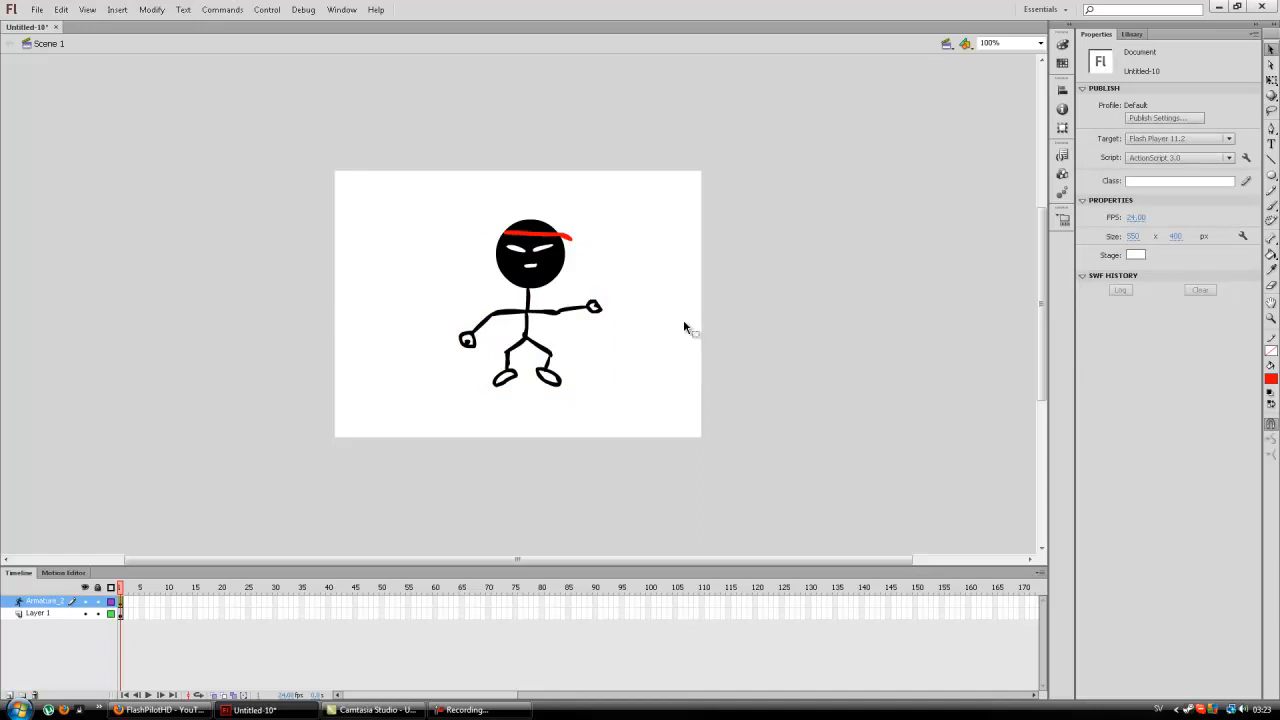
Insert frames at frame 40 on both Layer 1 and the armature layer
right_click(119, 613)
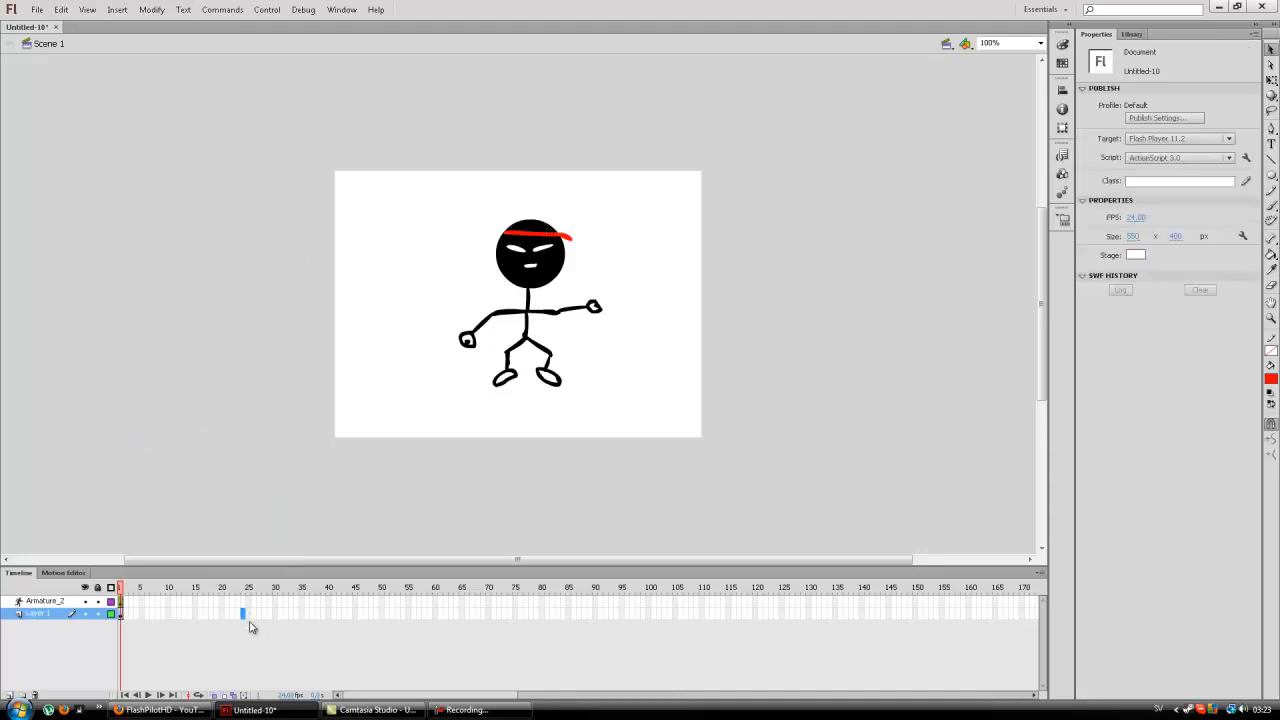
left_click(330, 613)
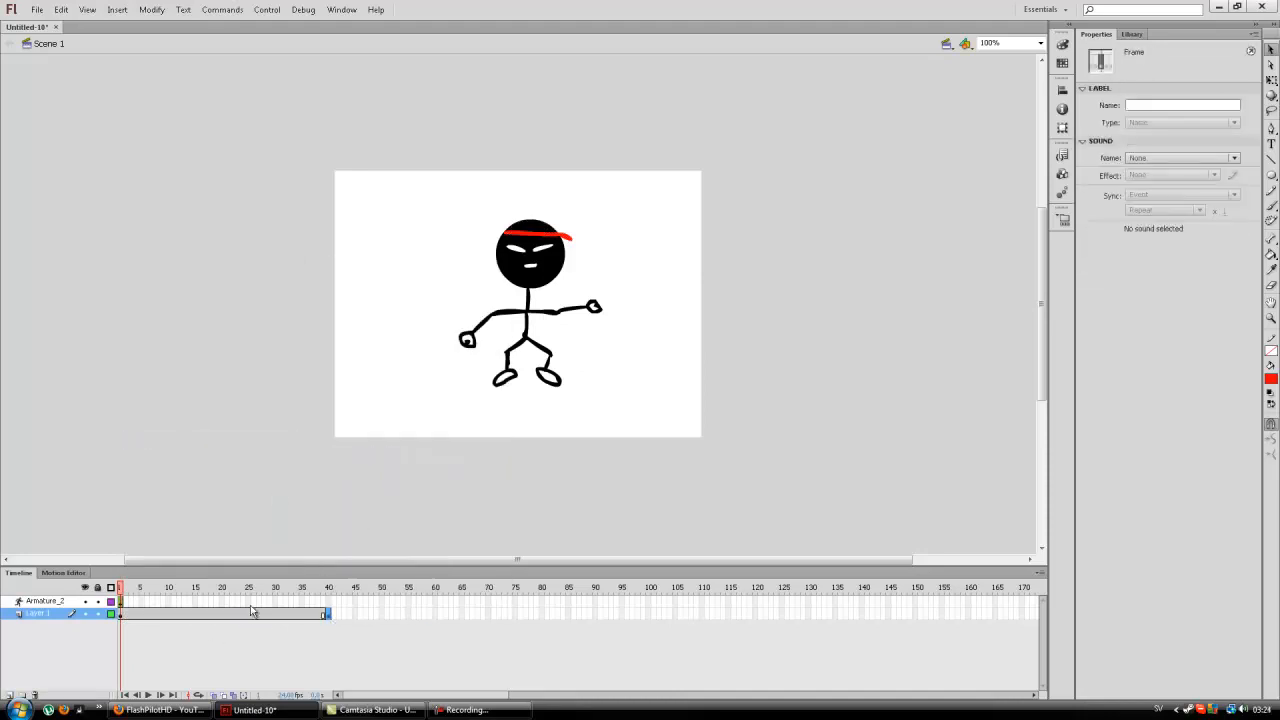
left_click(327, 600)
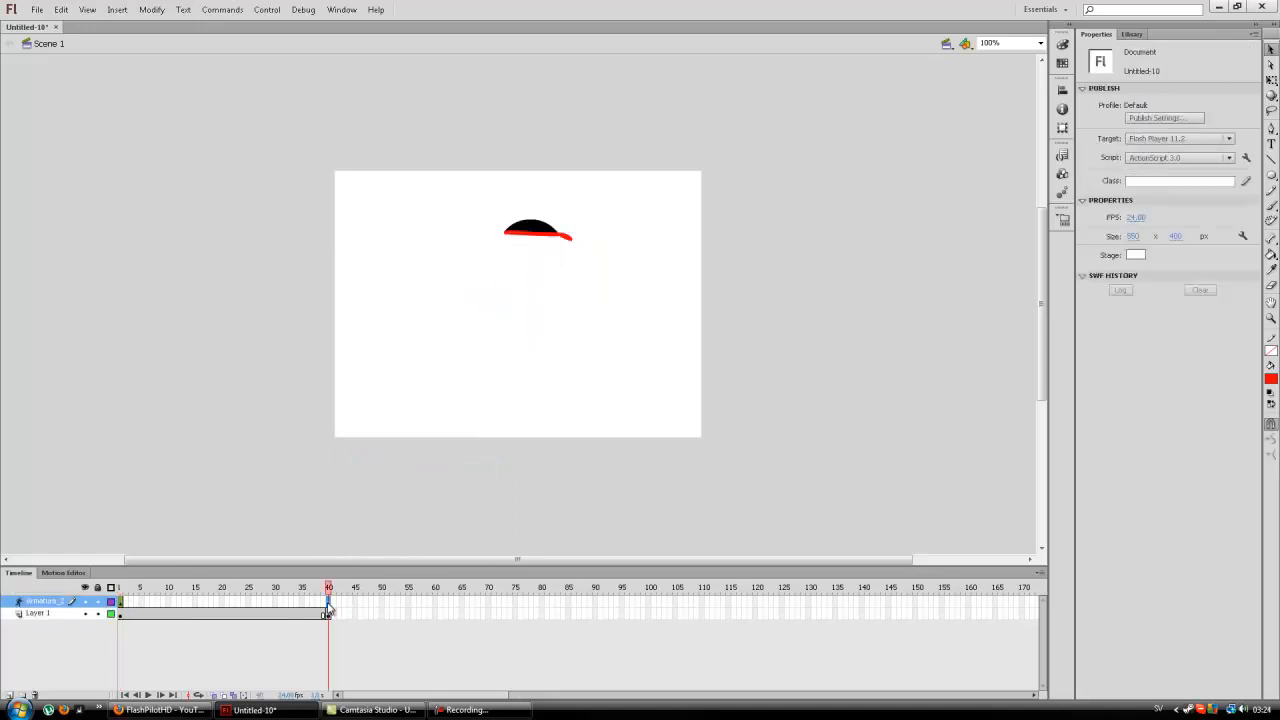
right_click(327, 613)
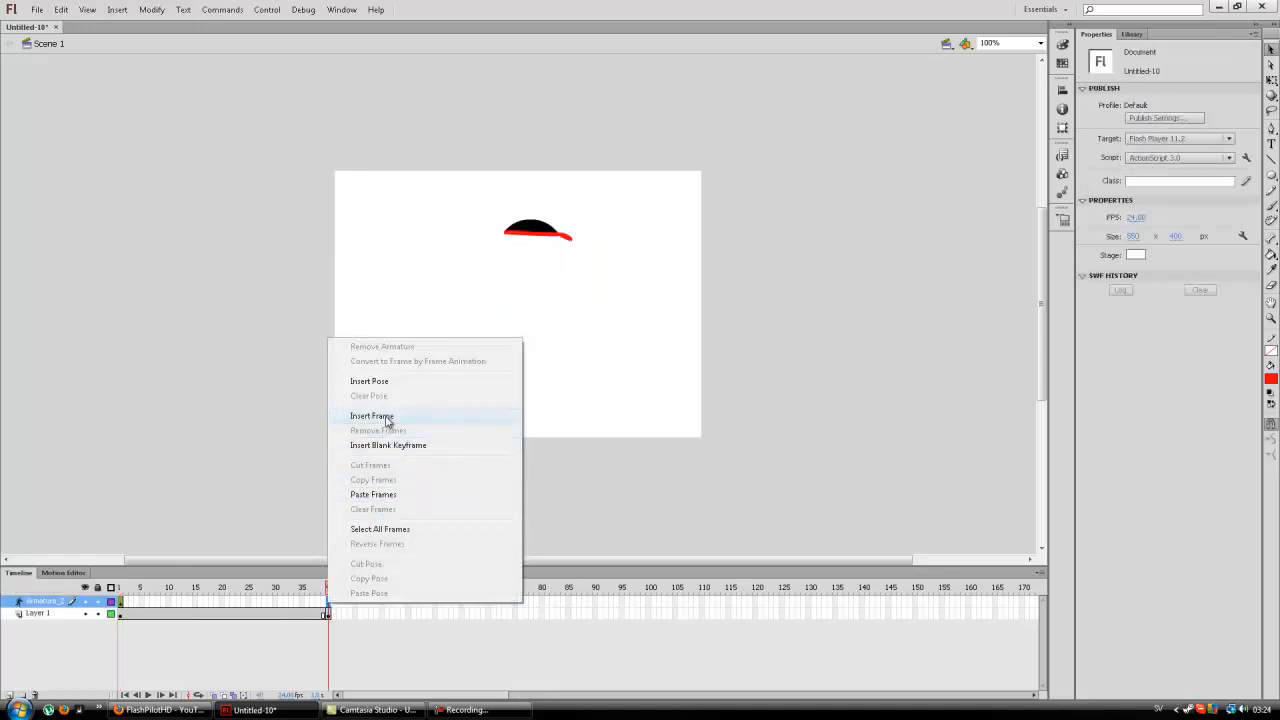
left_click(370, 415)
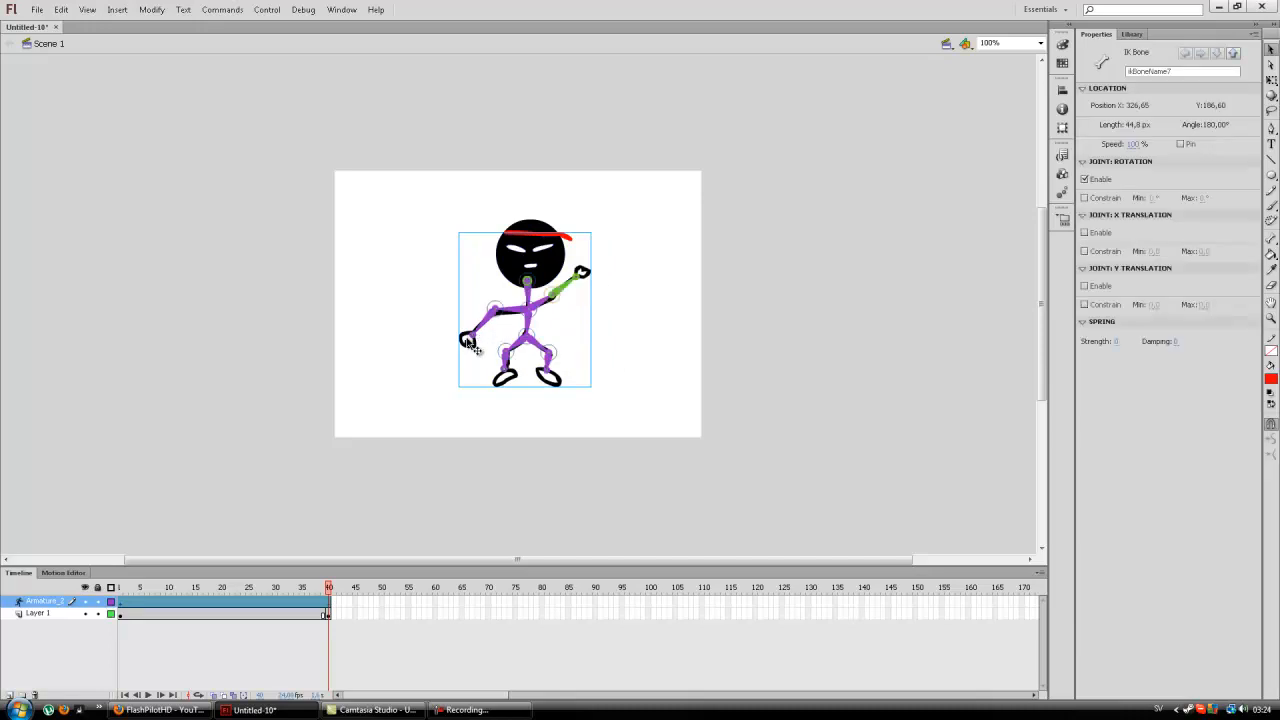
At frame 40, drag the arm up into a flex and stretch the leg sideways
left_click_drag(465, 340, 475, 262)
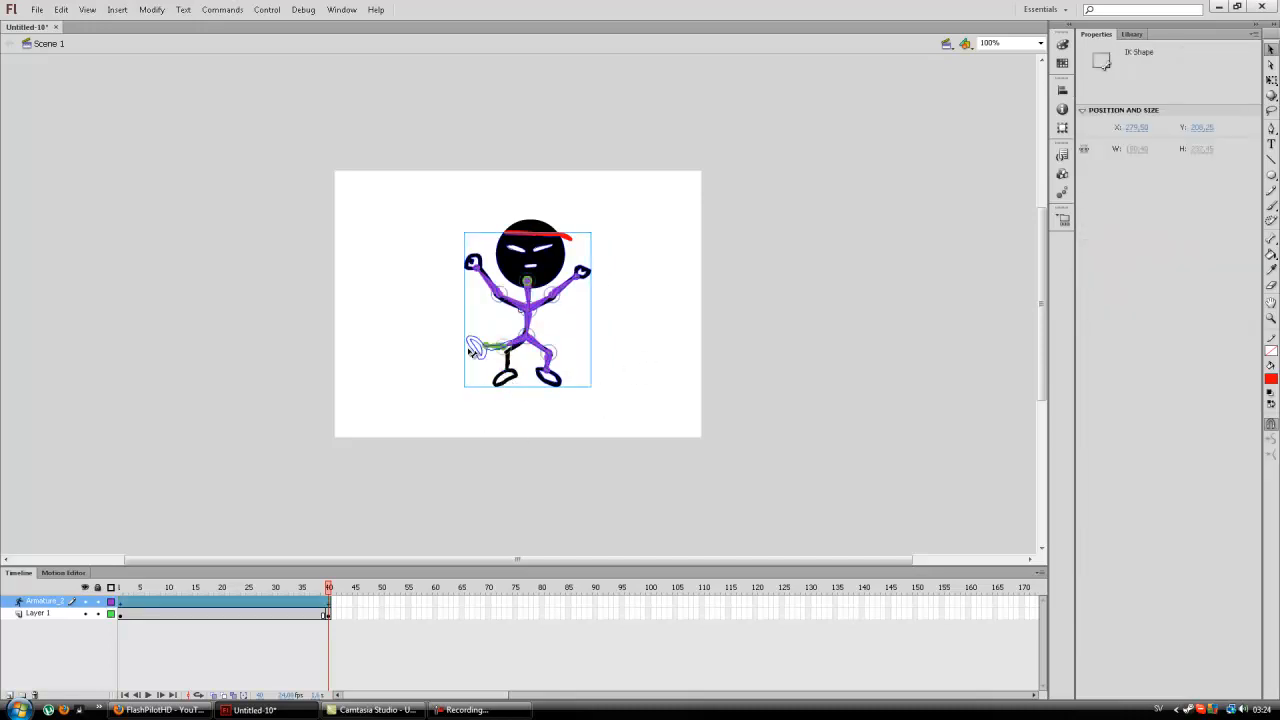
left_click_drag(478, 347, 555, 372)
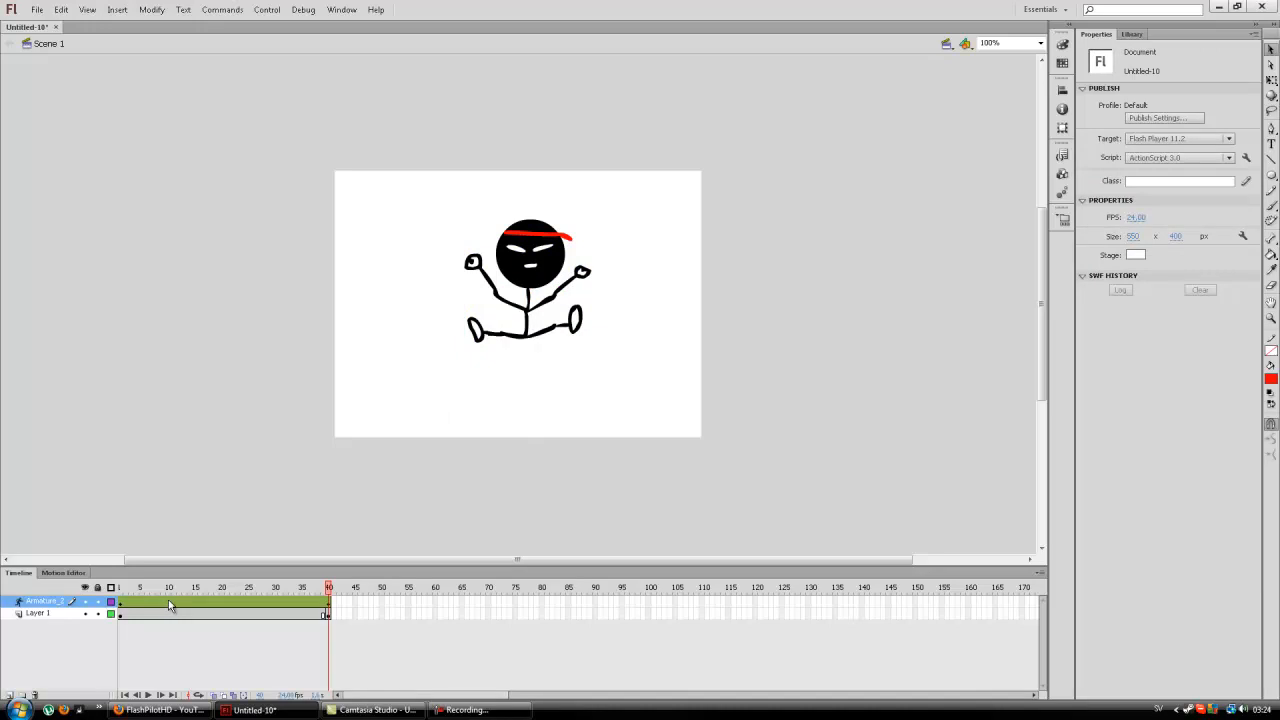
left_click(169, 588)
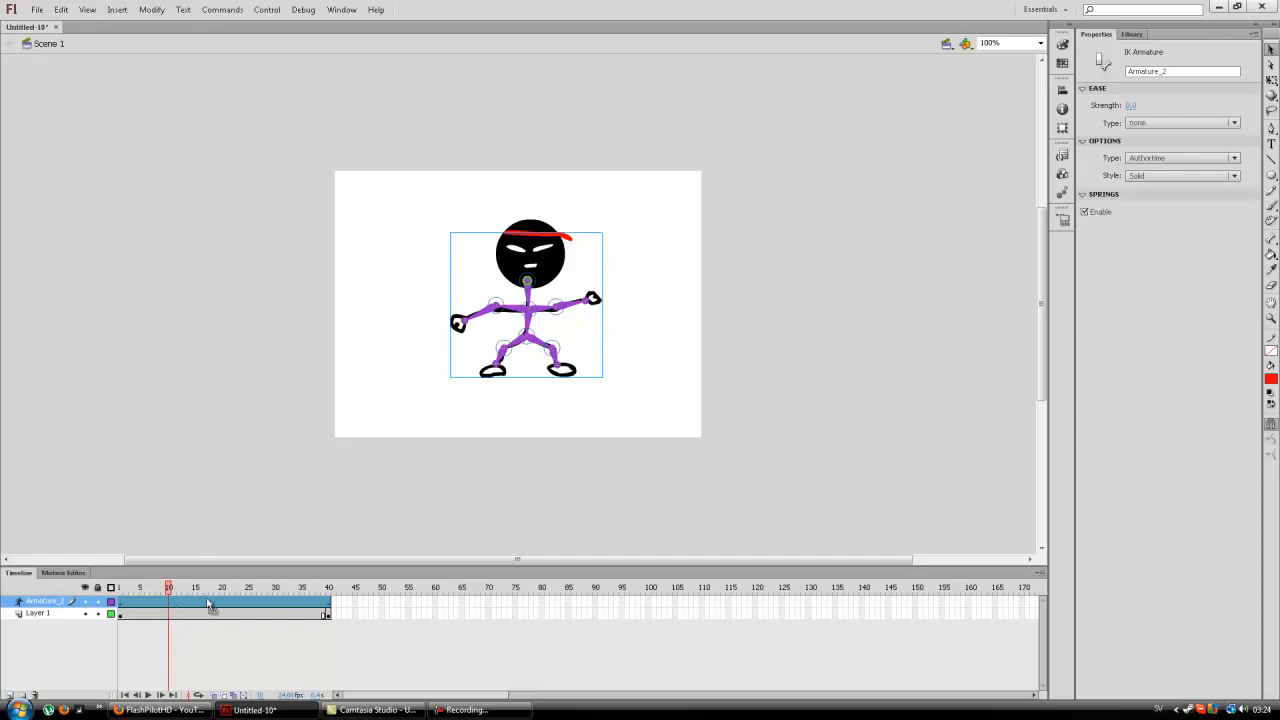
mouse_move(475, 360)
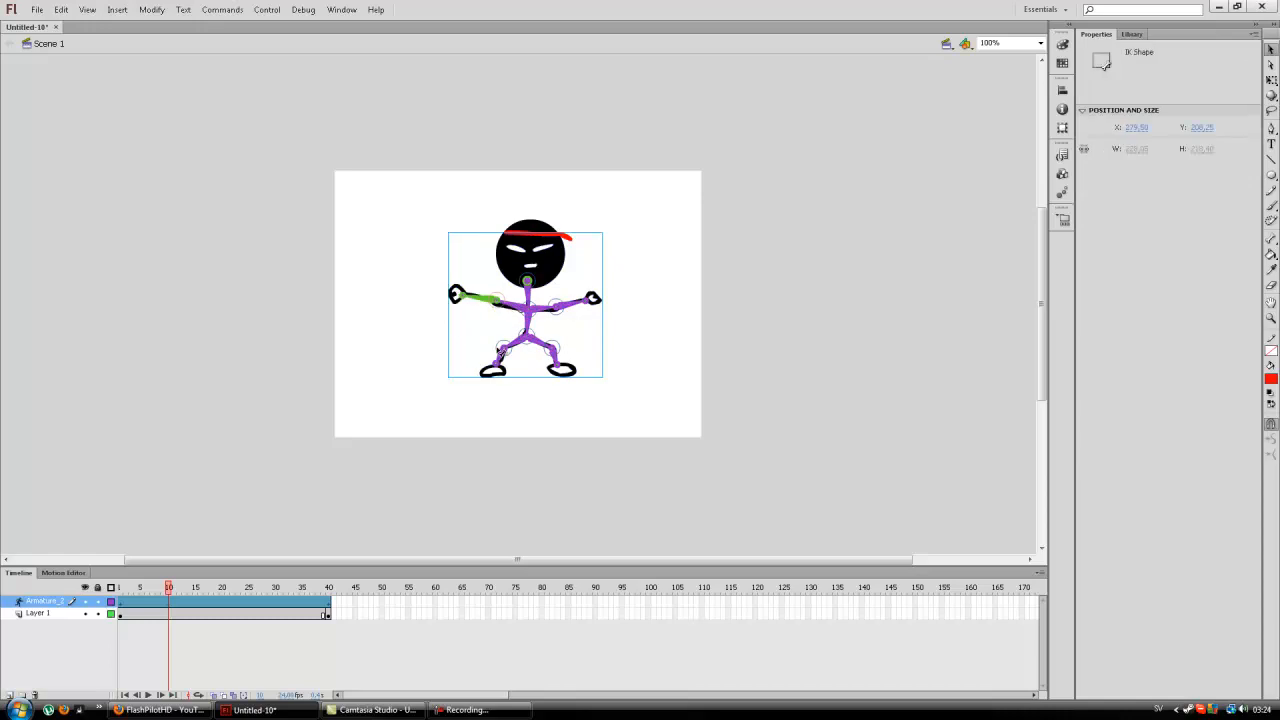
Bend and extend the ninja's legs at frames 10, 20 and 30, then return to frame 1
left_click(490, 348)
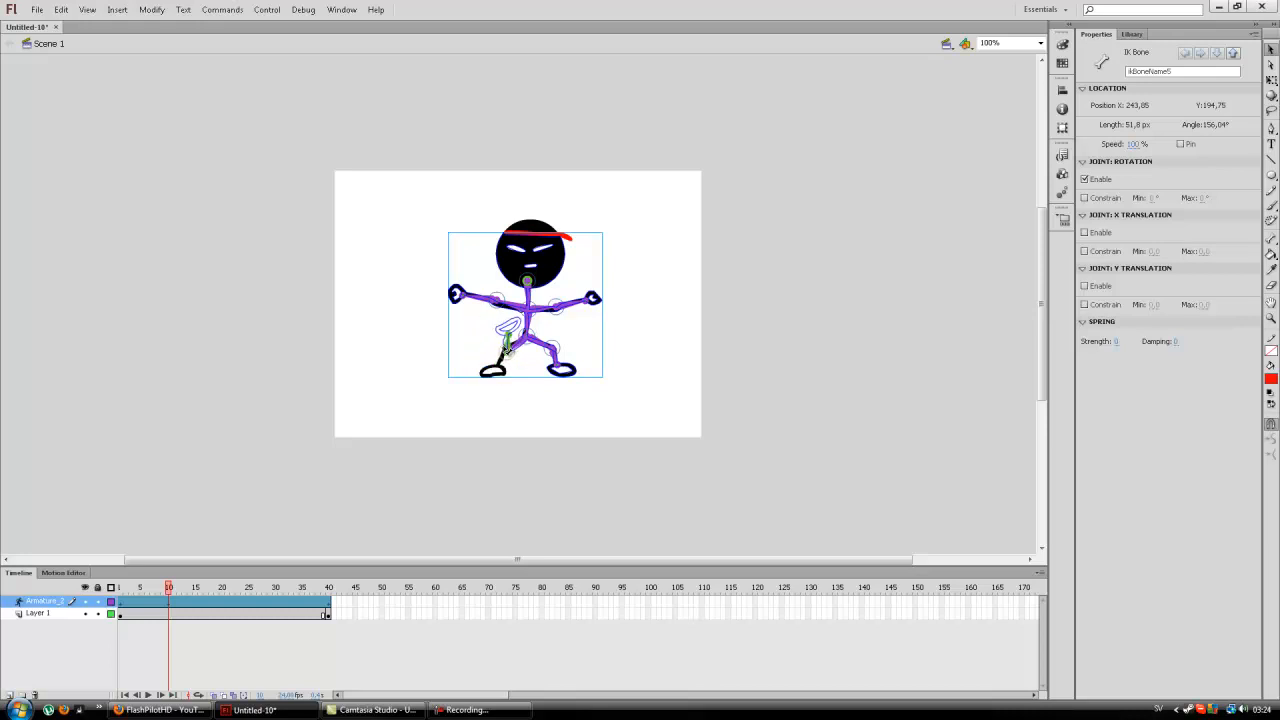
left_click_drag(505, 345, 560, 375)
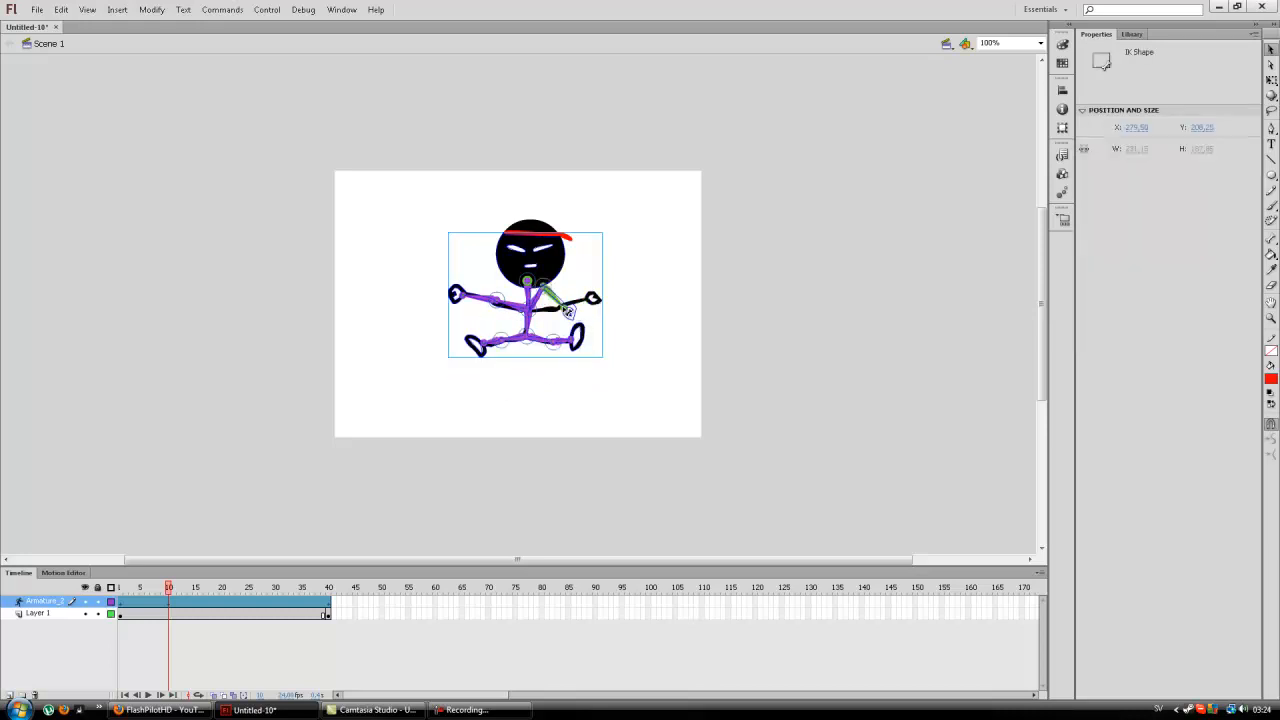
left_click(565, 300)
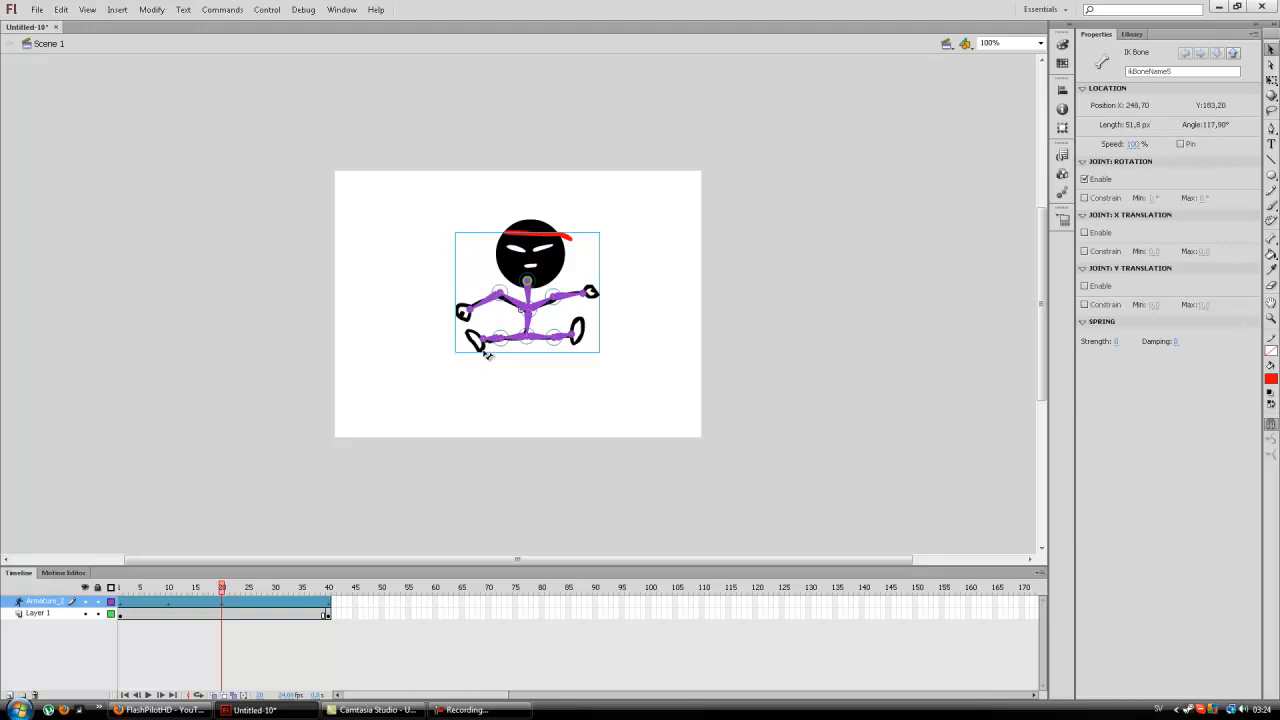
left_click_drag(465, 340, 495, 360)
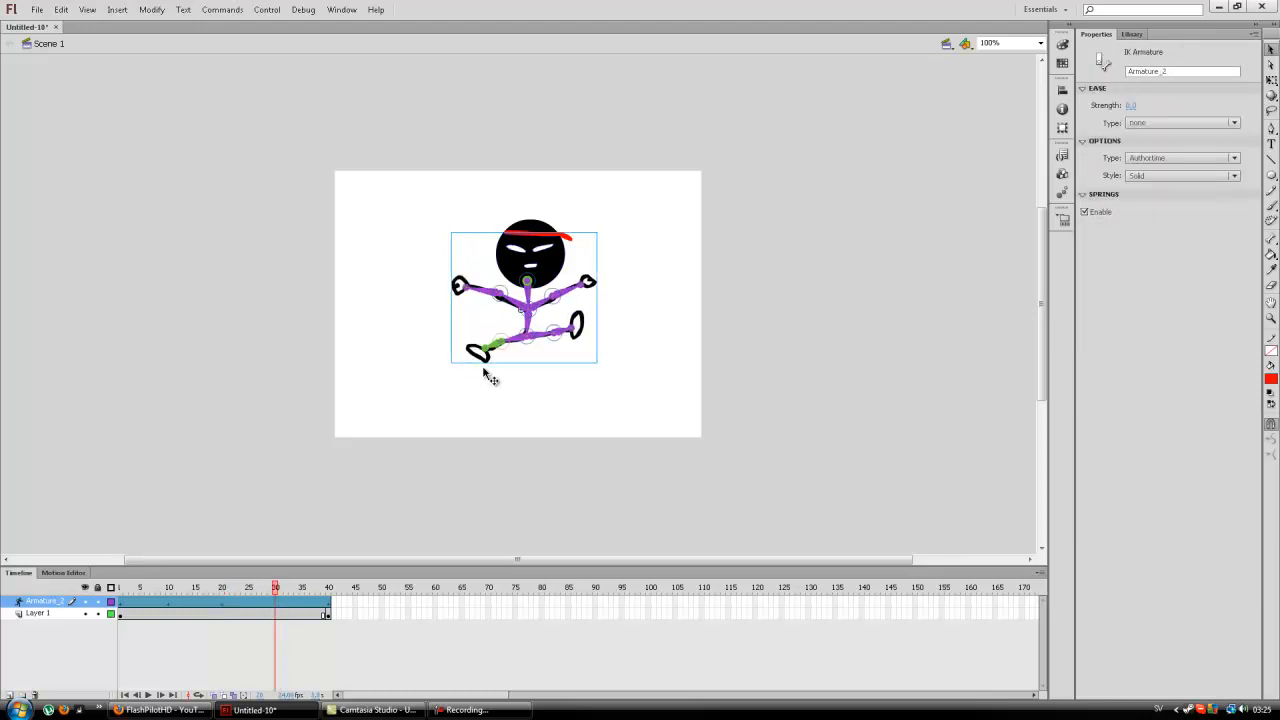
left_click_drag(490, 350, 512, 388)
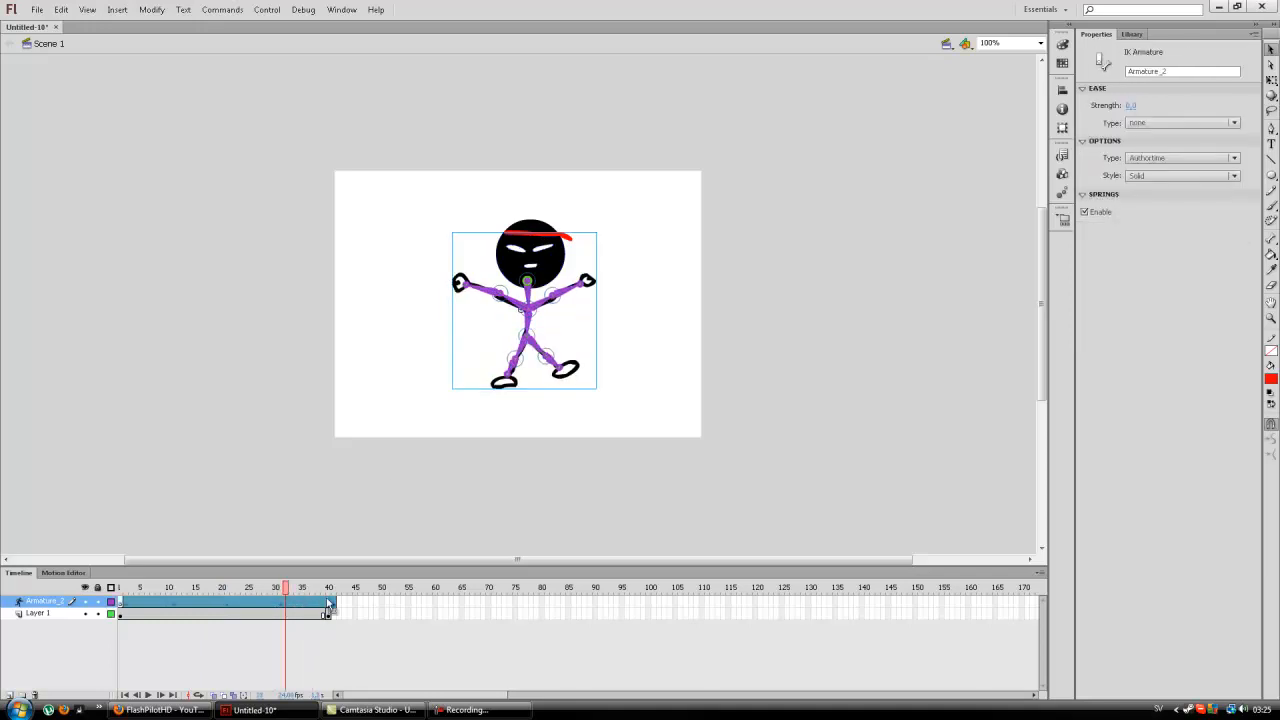
left_click(330, 588)
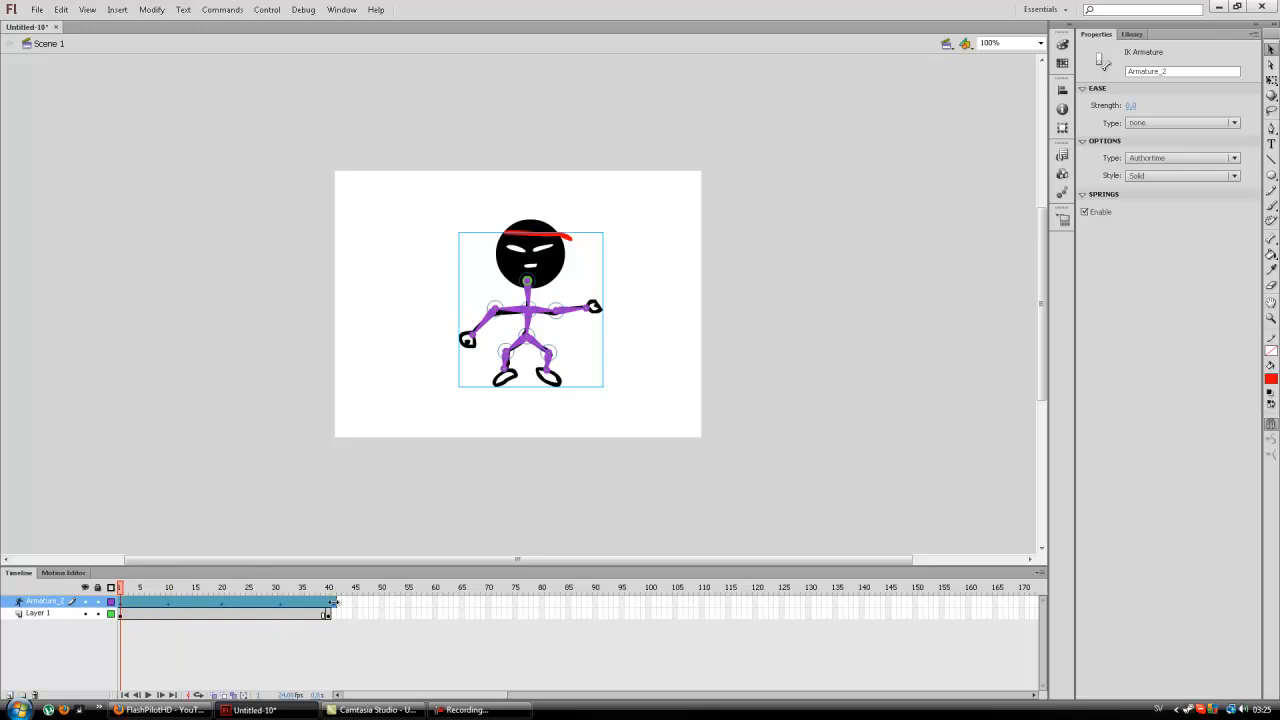
Jump to frame 40 and add a frame to the drawing layer
left_click(330, 588)
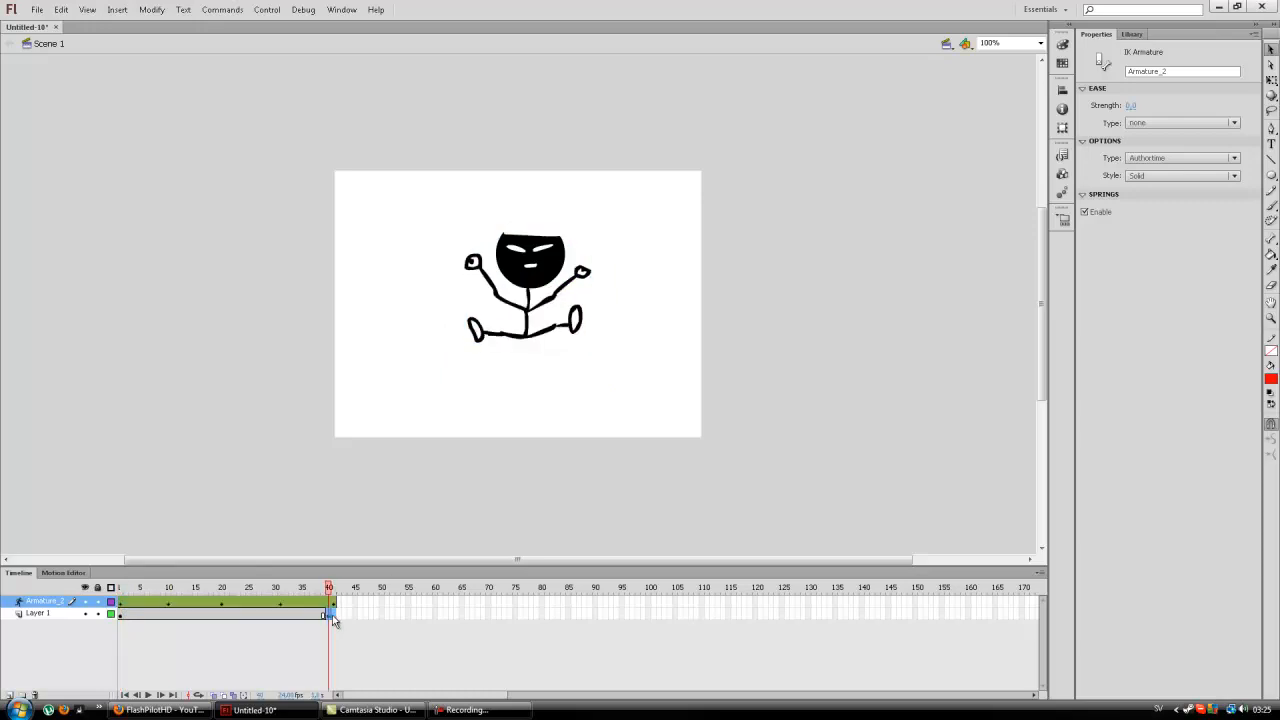
right_click(325, 614)
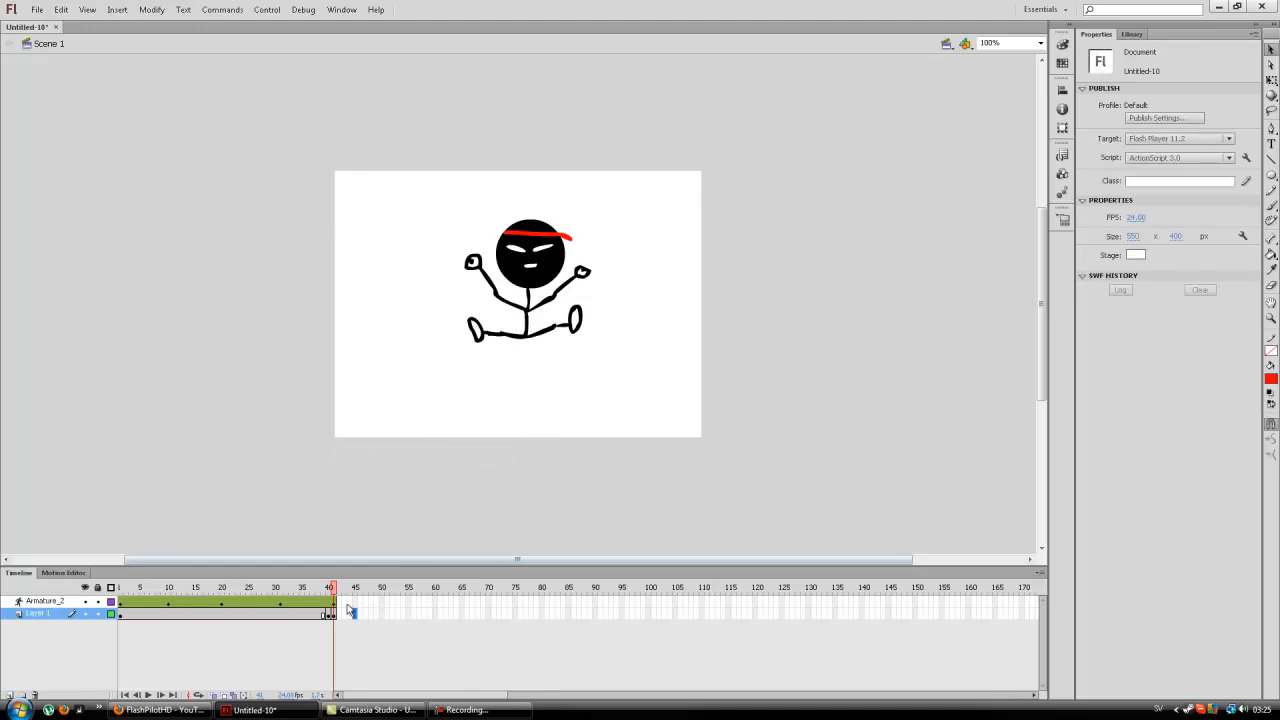
left_click(330, 614)
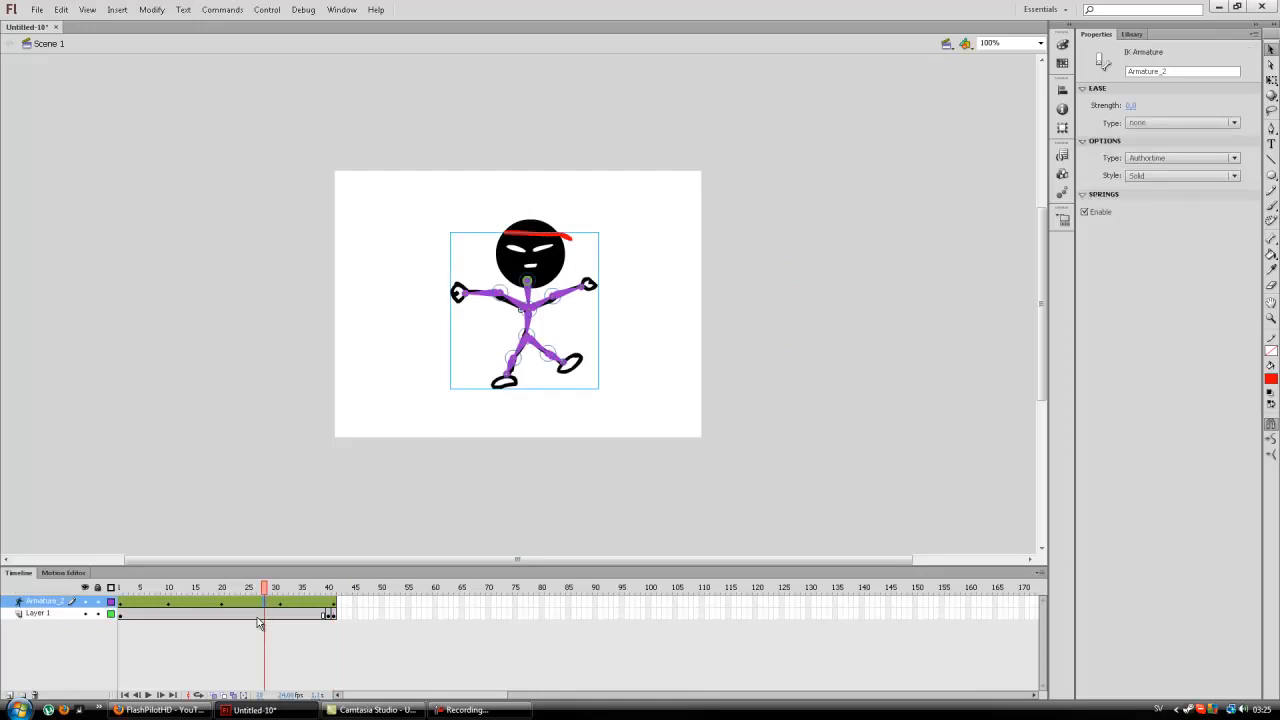
mouse_move(436, 519)
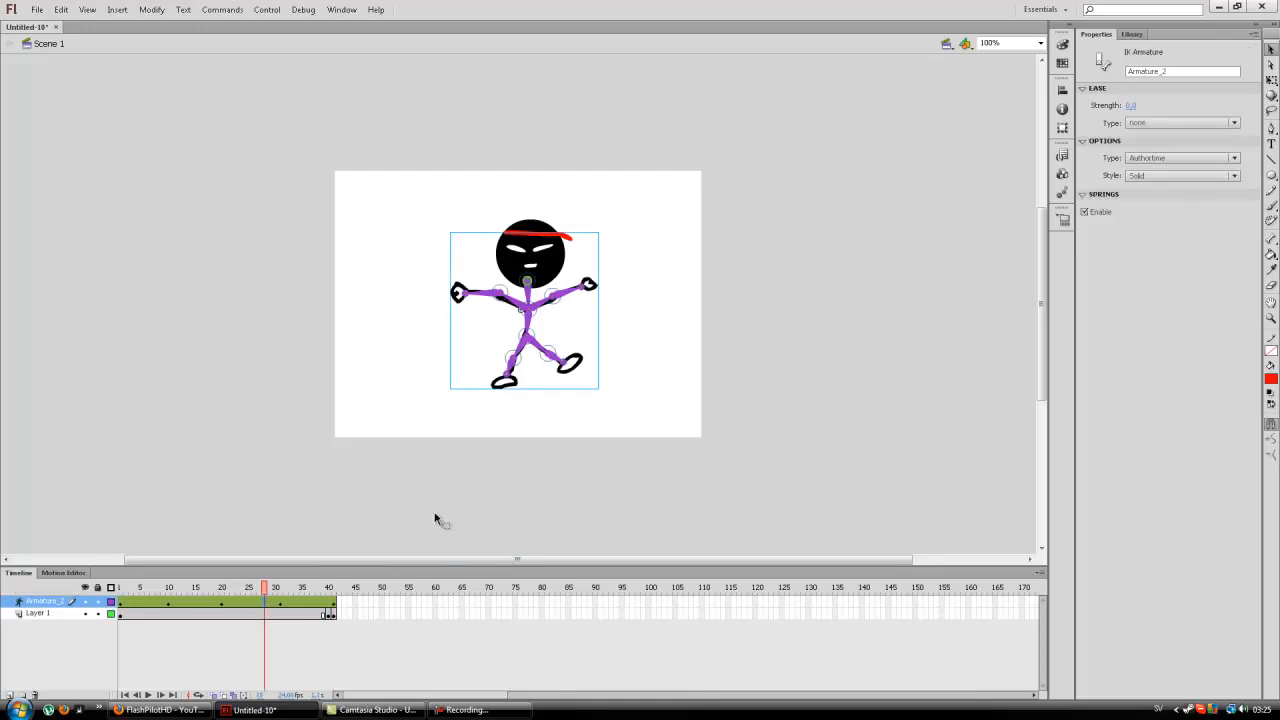